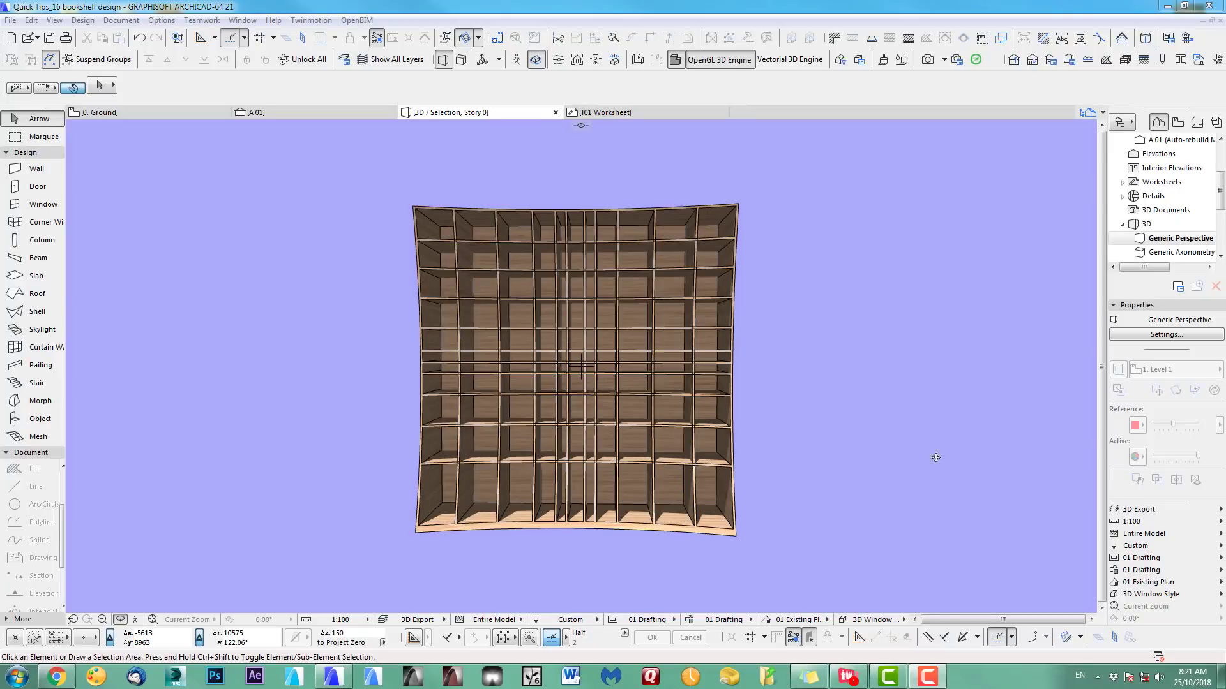
mouse_move(878, 386)
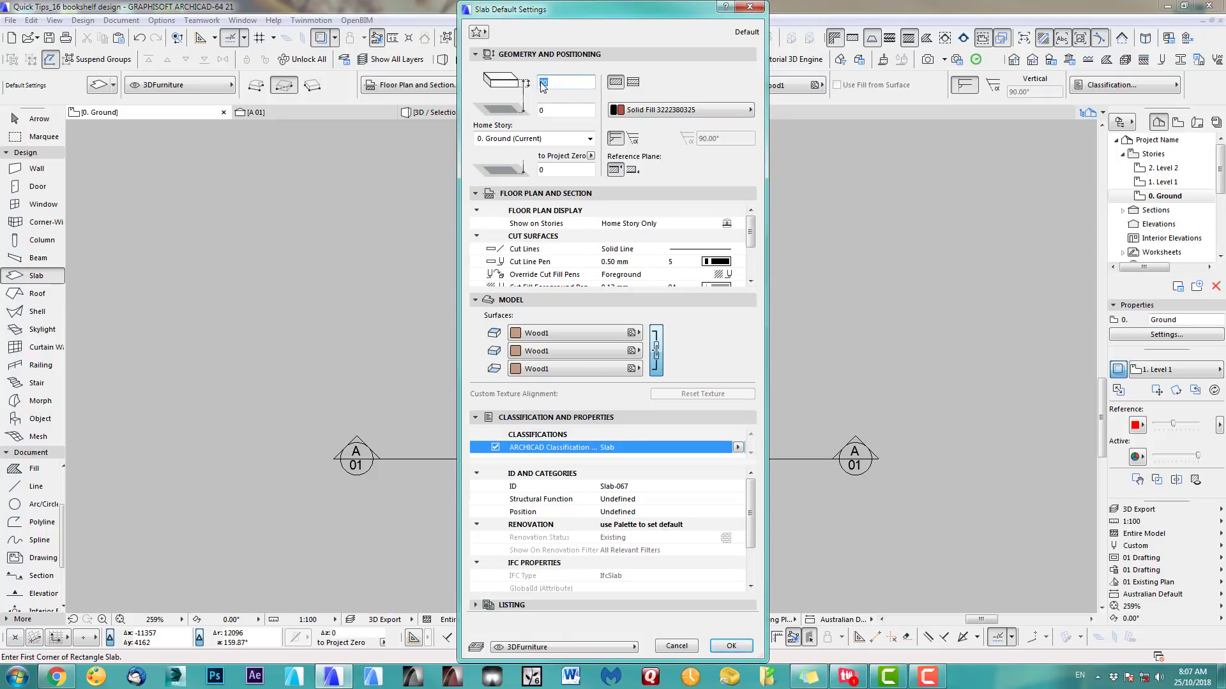
Set slab thickness to 60 mm and draw a 3000 mm long rectangular slab on the plan
type("60")
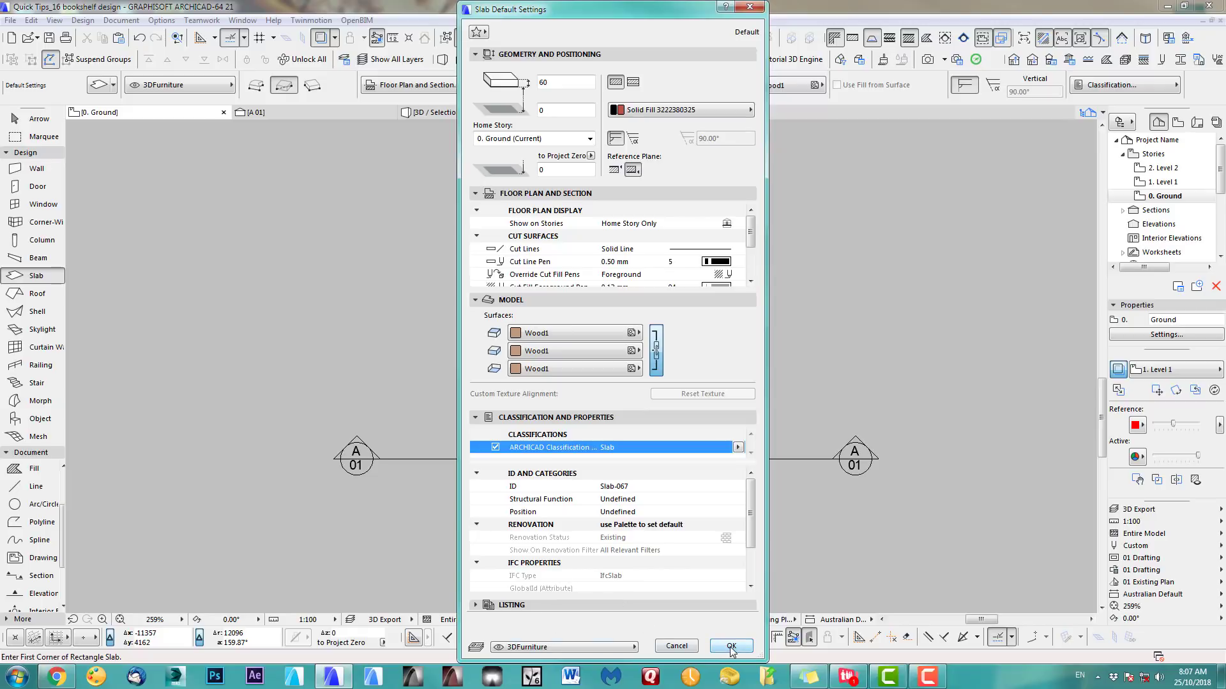
left_click(730, 646)
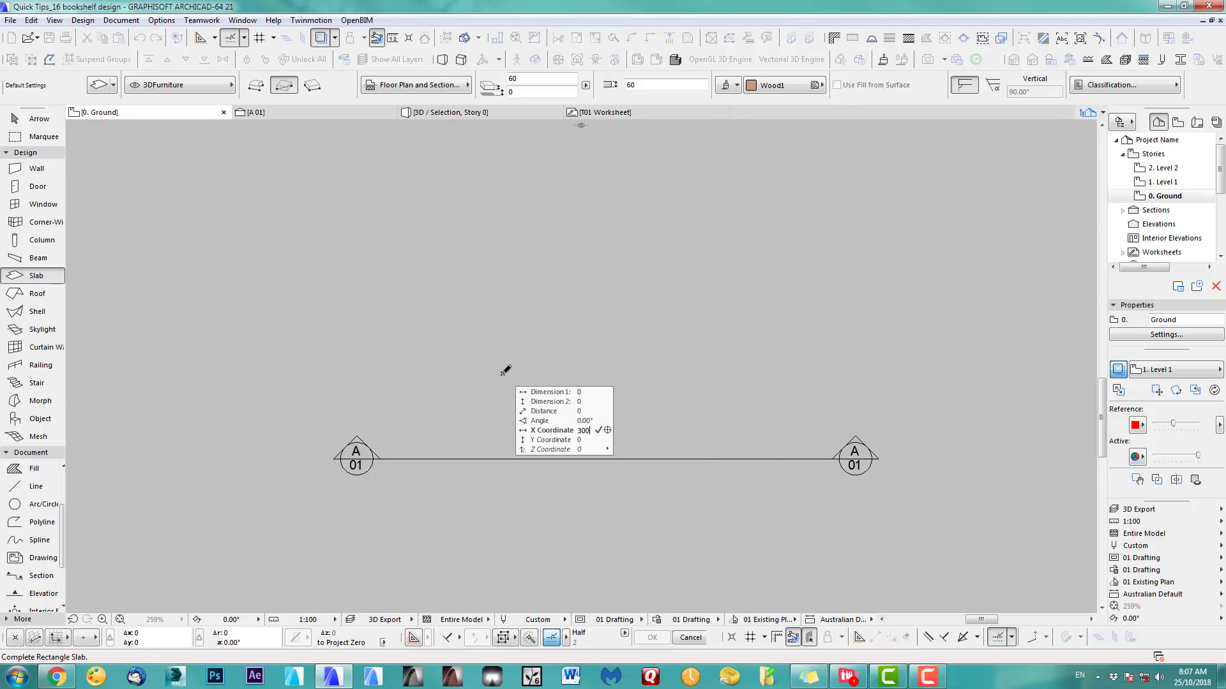
type("3000")
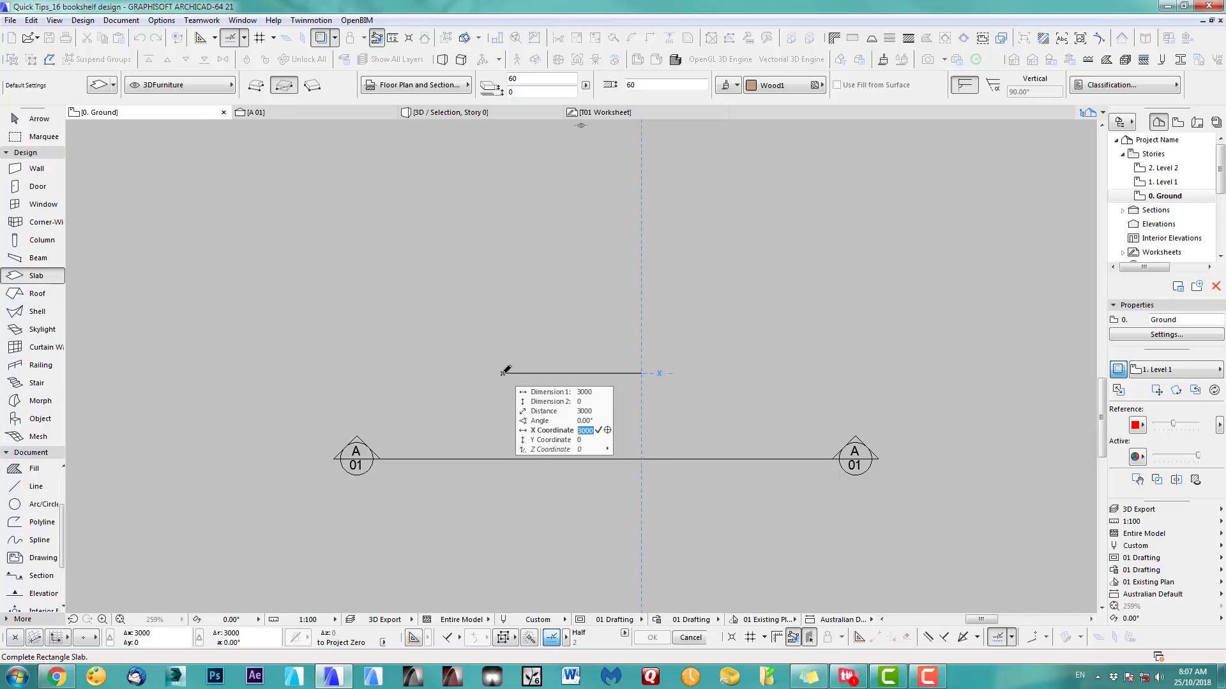
type("1")
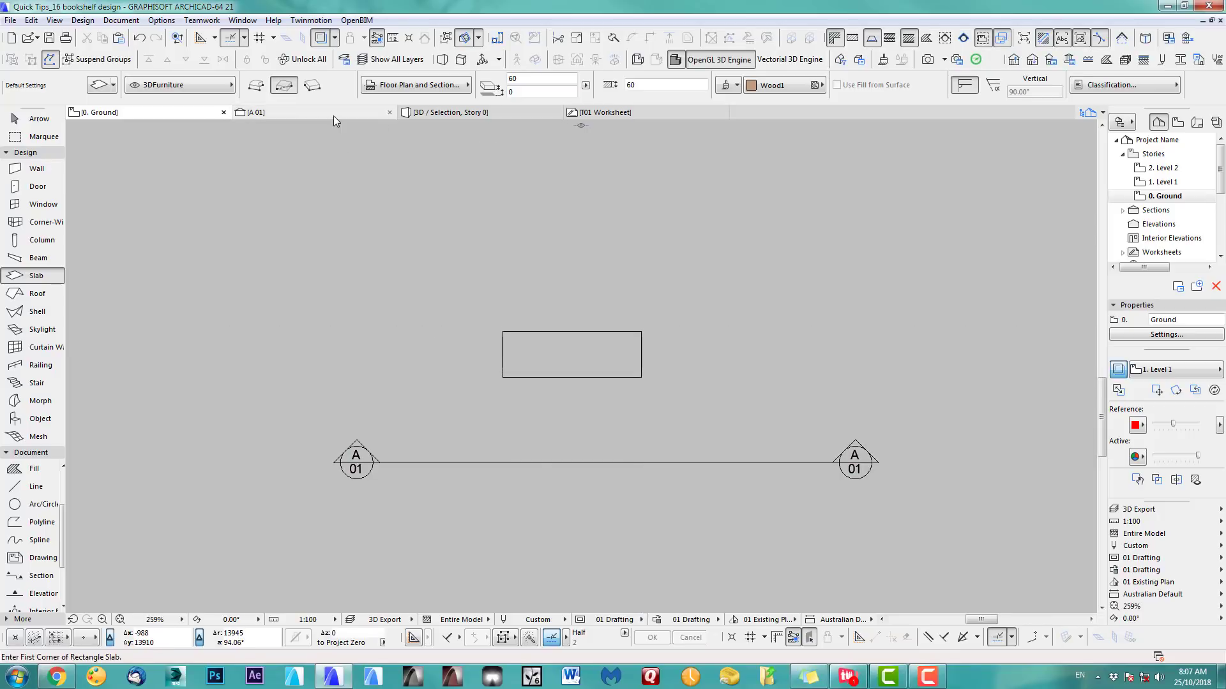
In Section A-01, drag a copy of the slab 3000 mm upward to form the top
left_click(254, 113)
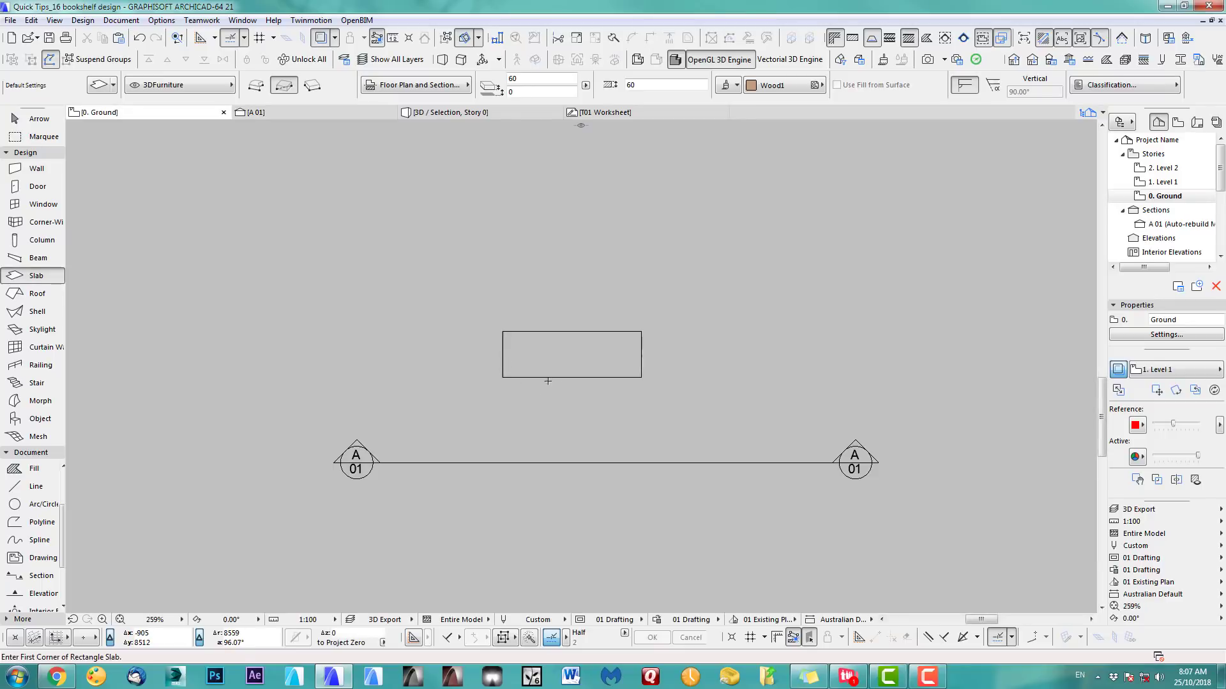
mouse_move(472, 363)
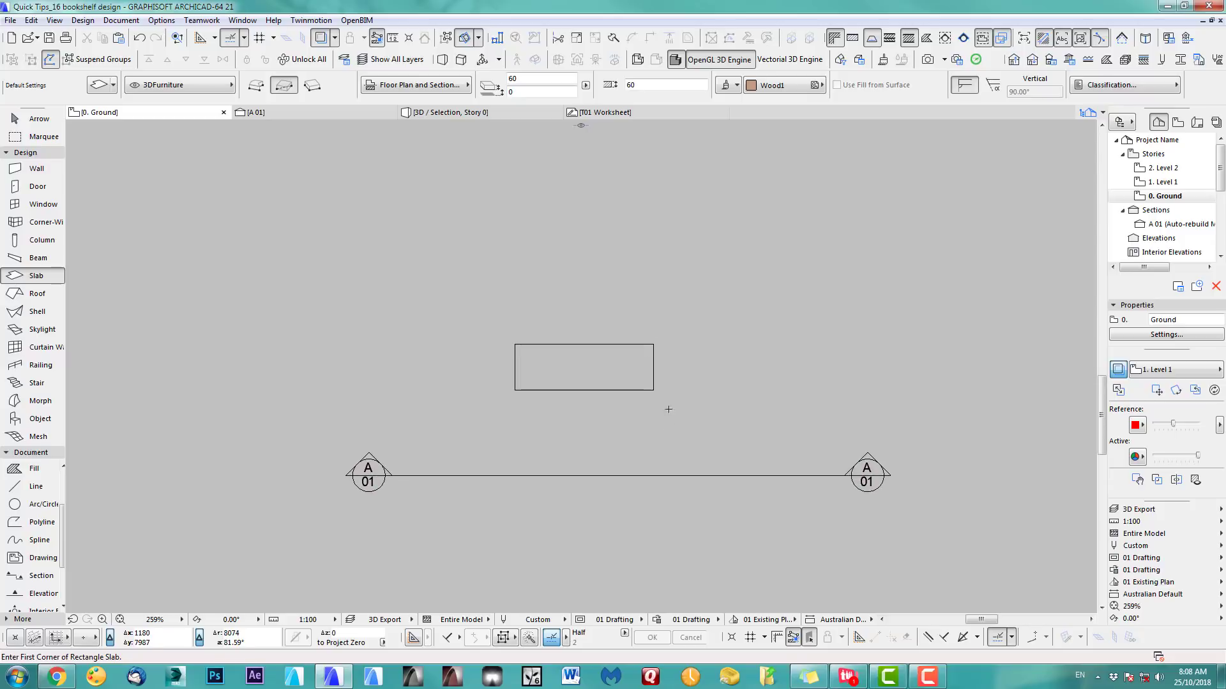
left_click(258, 112)
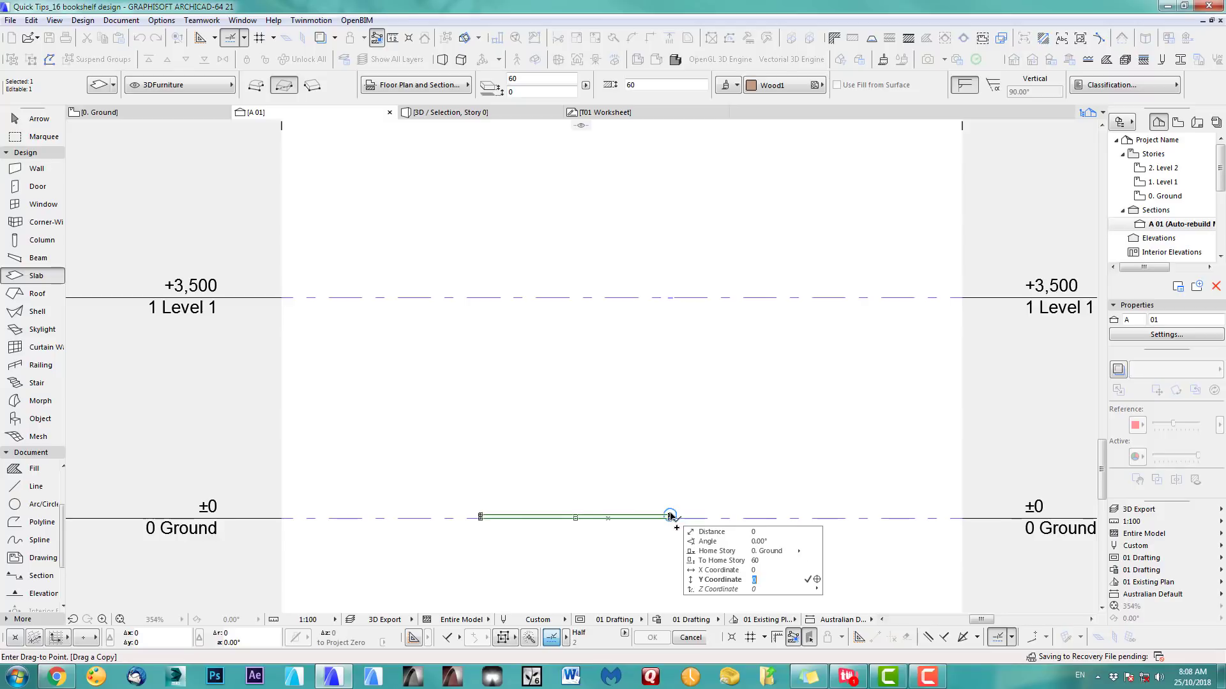
type("3000")
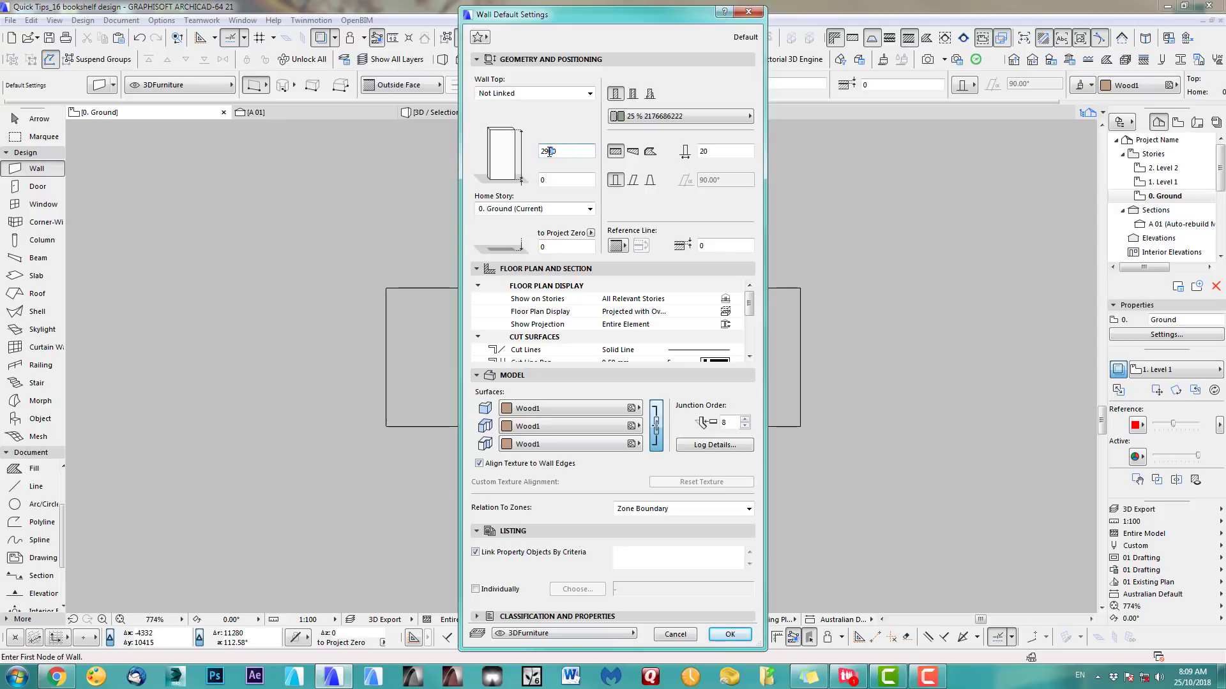
Set default walls to 2920 mm height, 20 mm thickness and 60 mm base offset
left_click(723, 152)
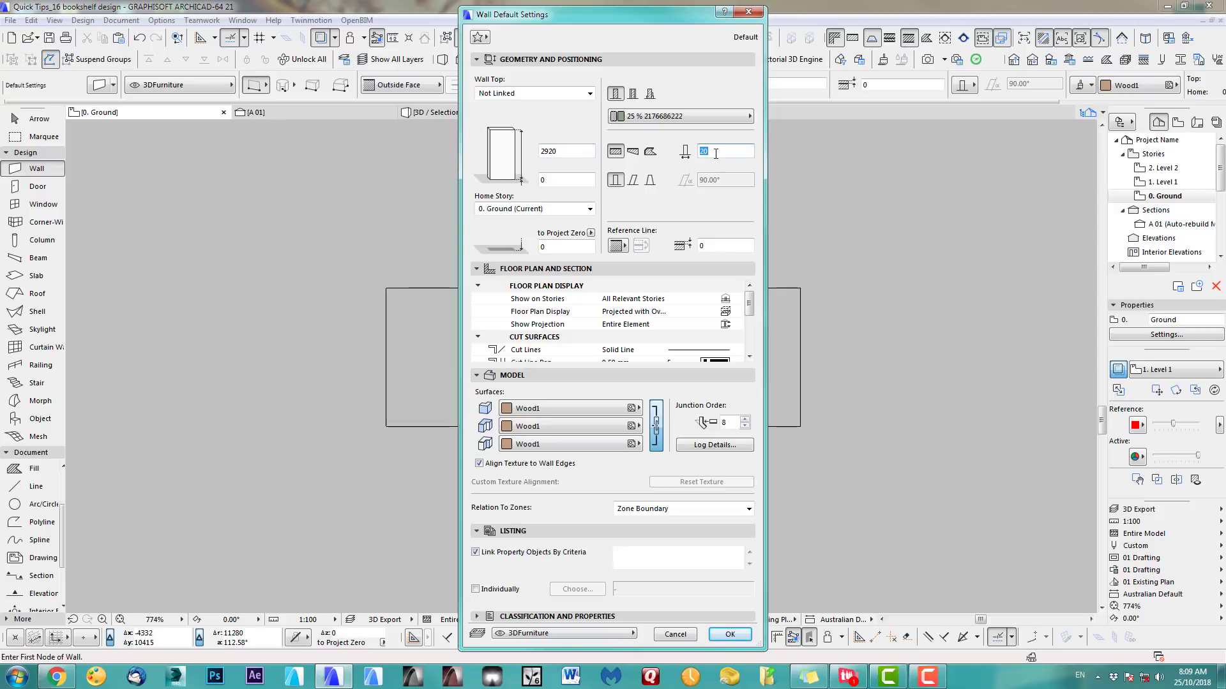
left_click(567, 180)
type("60")
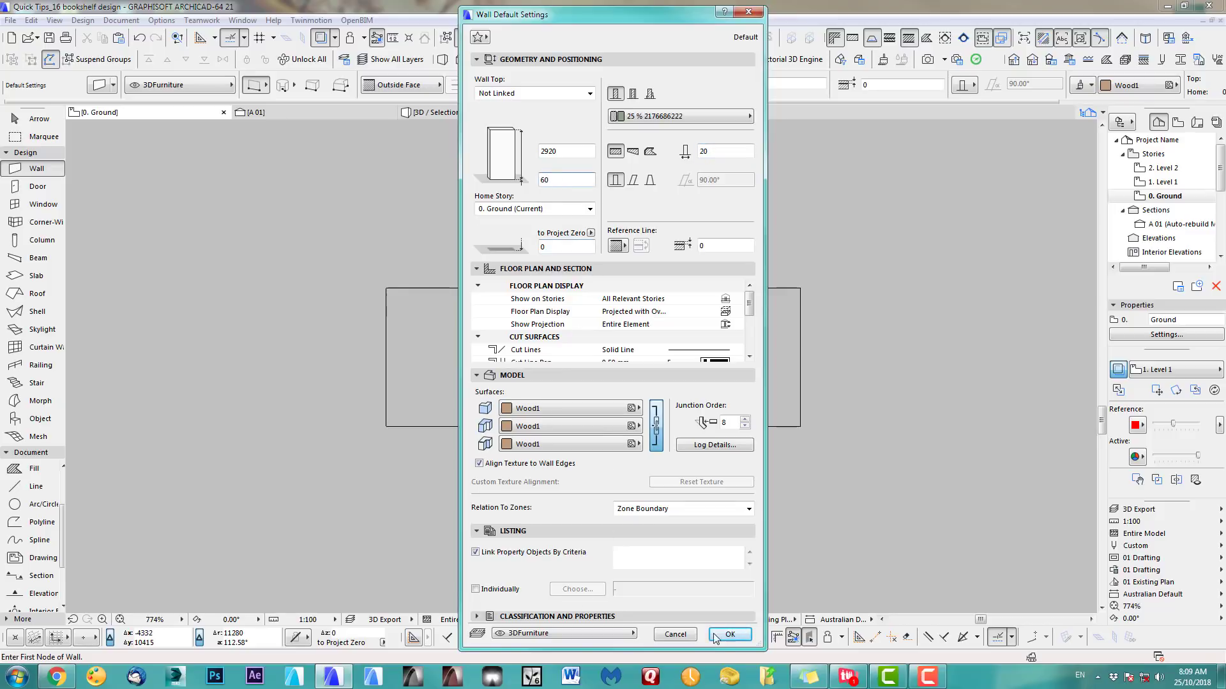
left_click(728, 635)
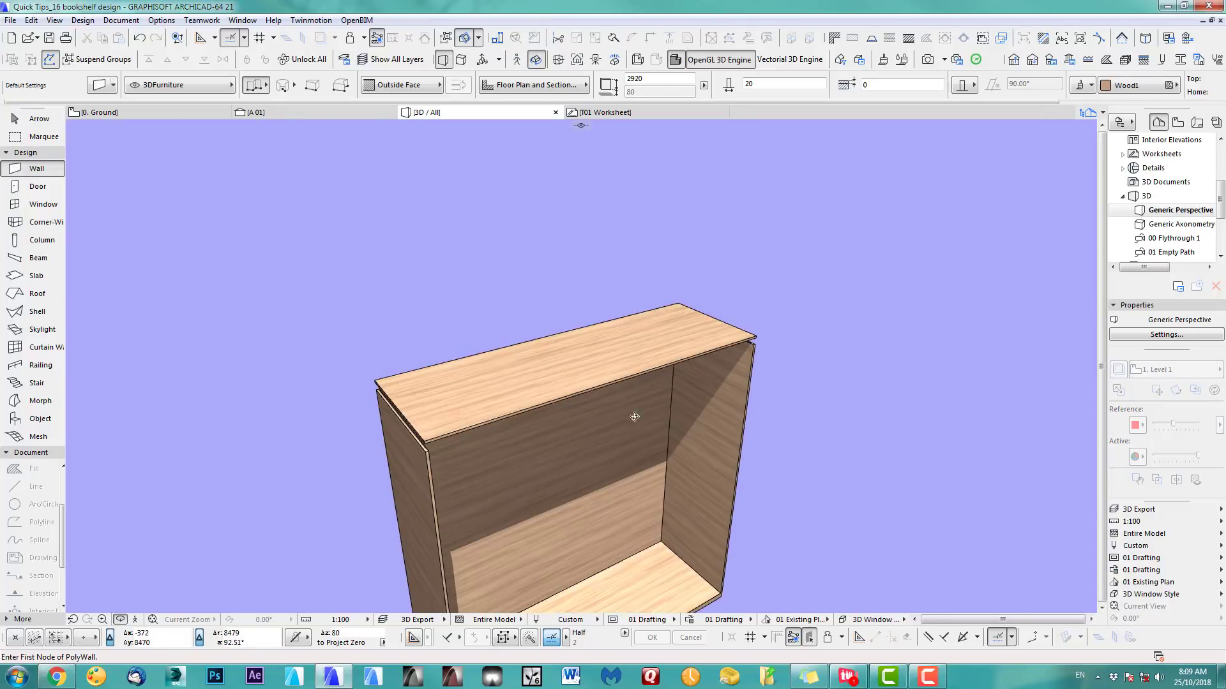
Copy slabs and walls in Section A-01 to build the shelf grid, then return to plan
left_click_drag(633, 417, 570, 428)
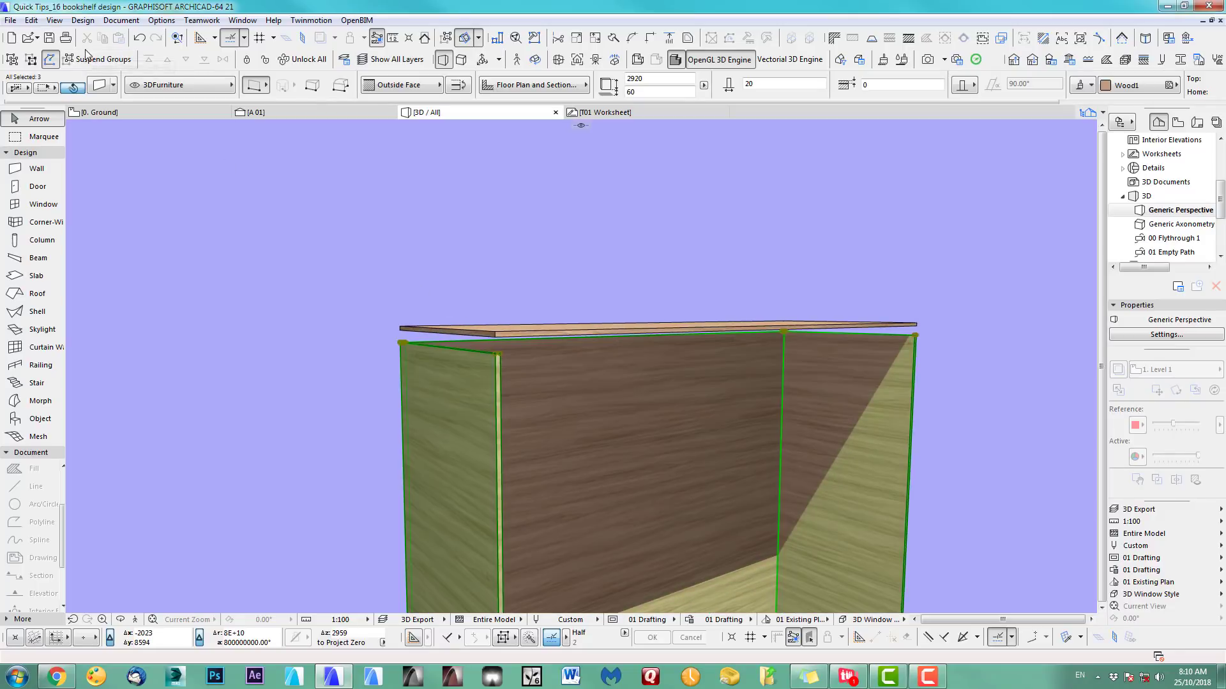
left_click(496, 358)
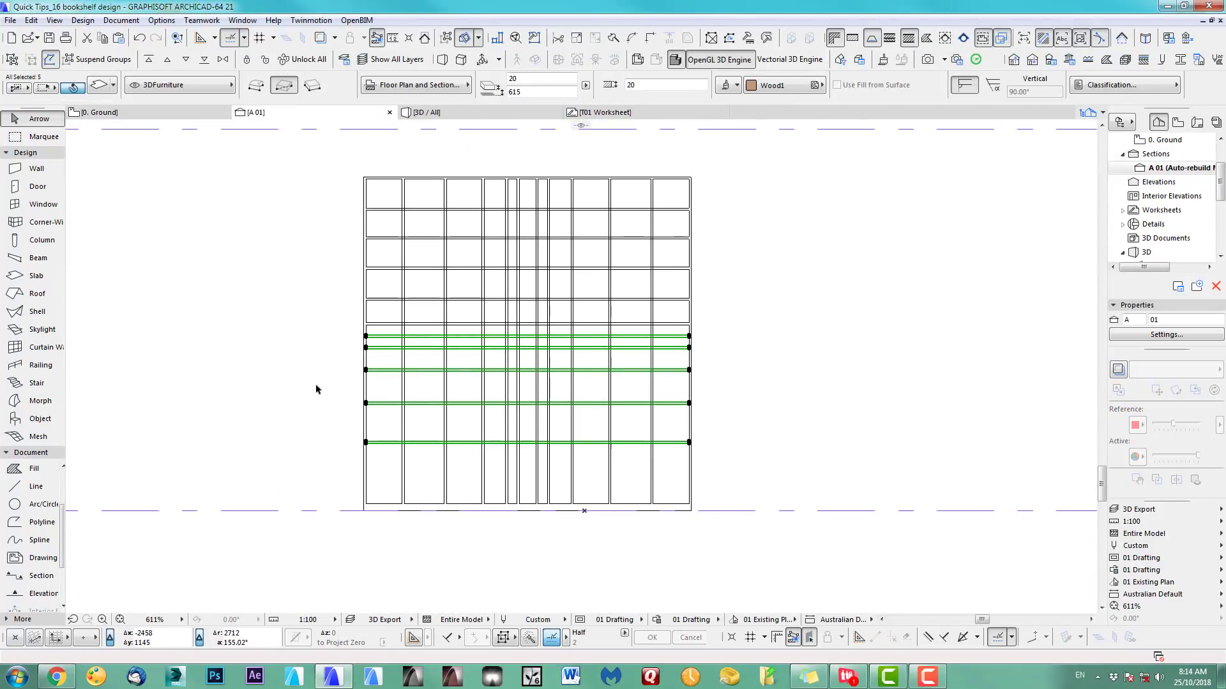
left_click(426, 112)
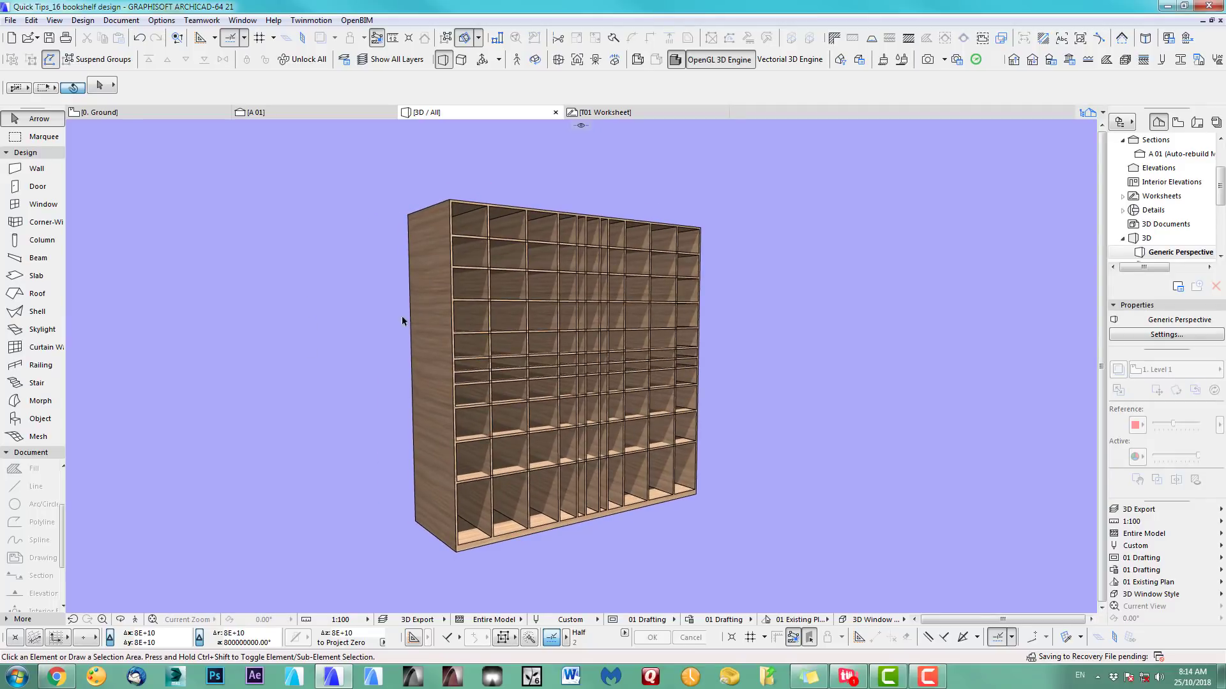
left_click(99, 112)
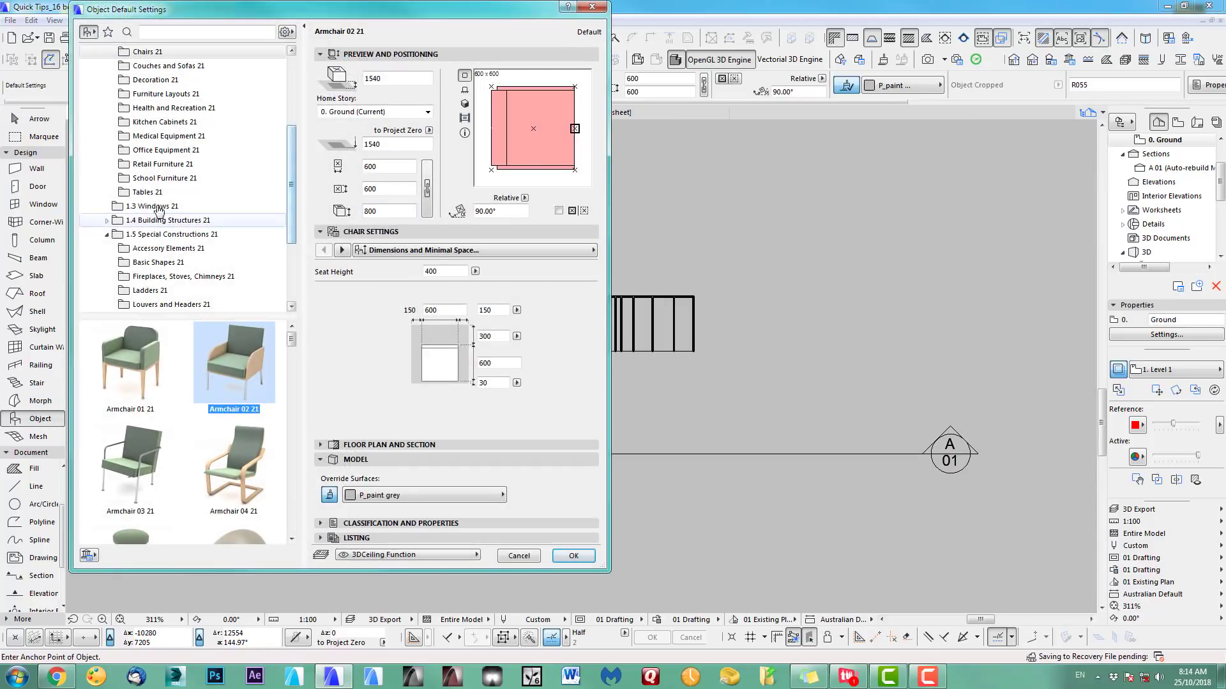
Choose the Sphere from Basic Shapes and set its radius to 3000 mm
scroll("down", 3)
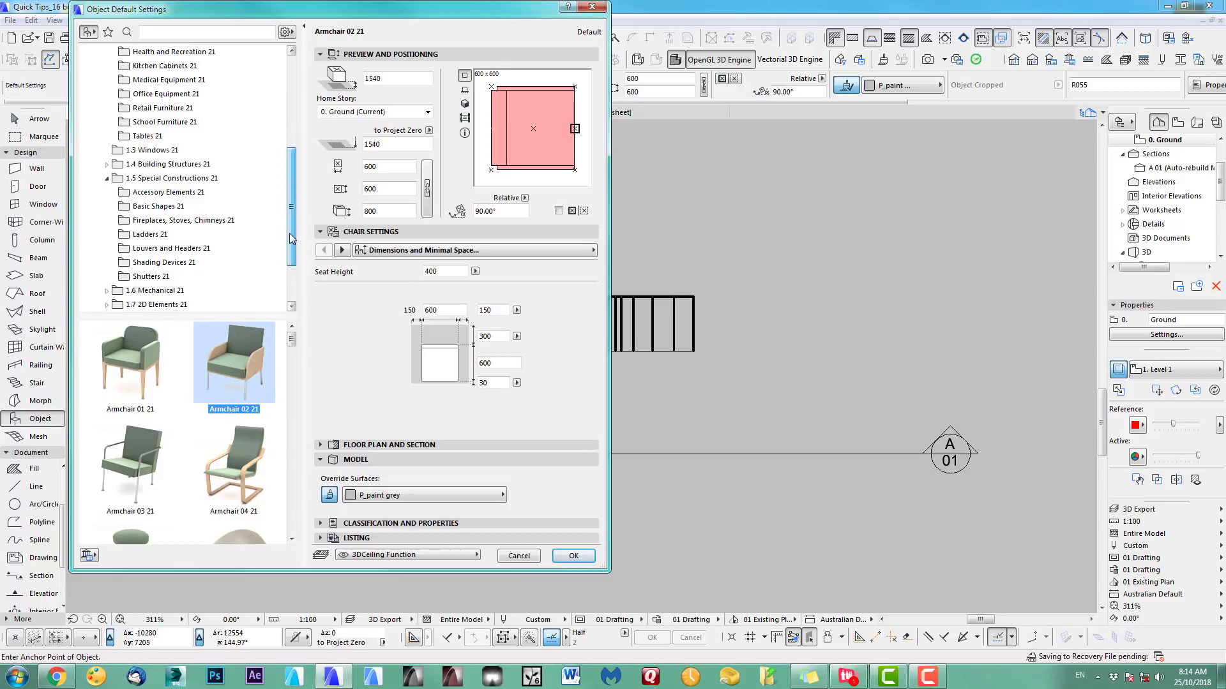
left_click(158, 205)
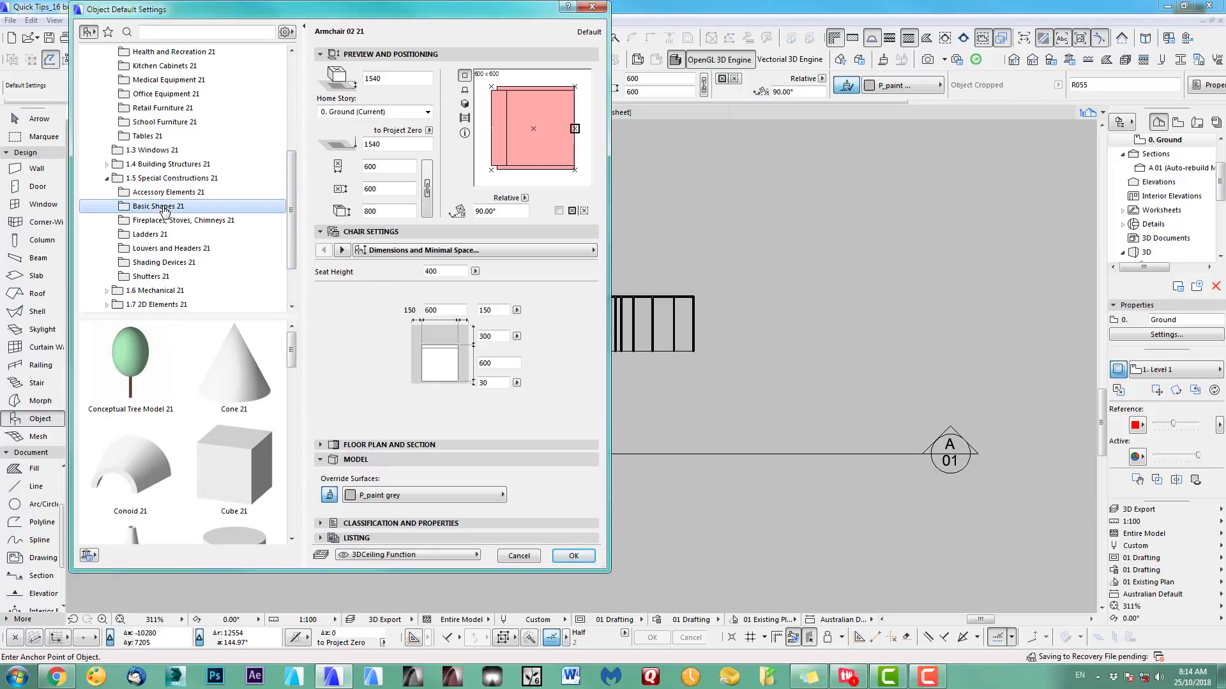
scroll("down", 3)
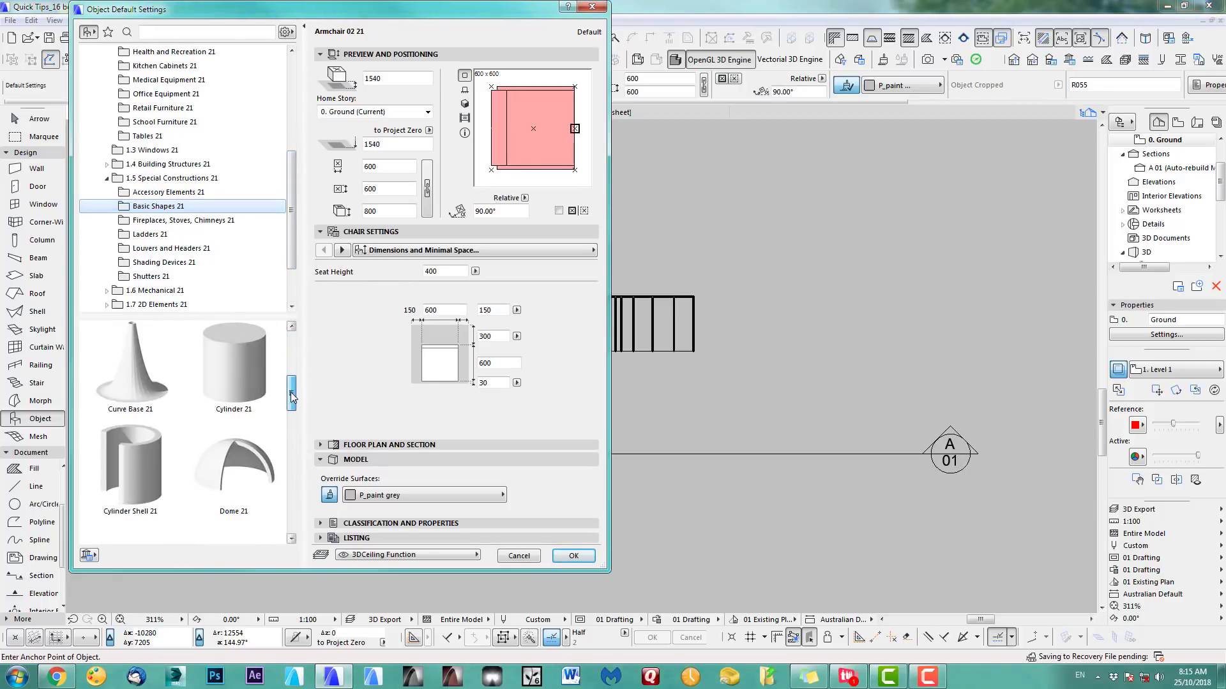
scroll("down", 3)
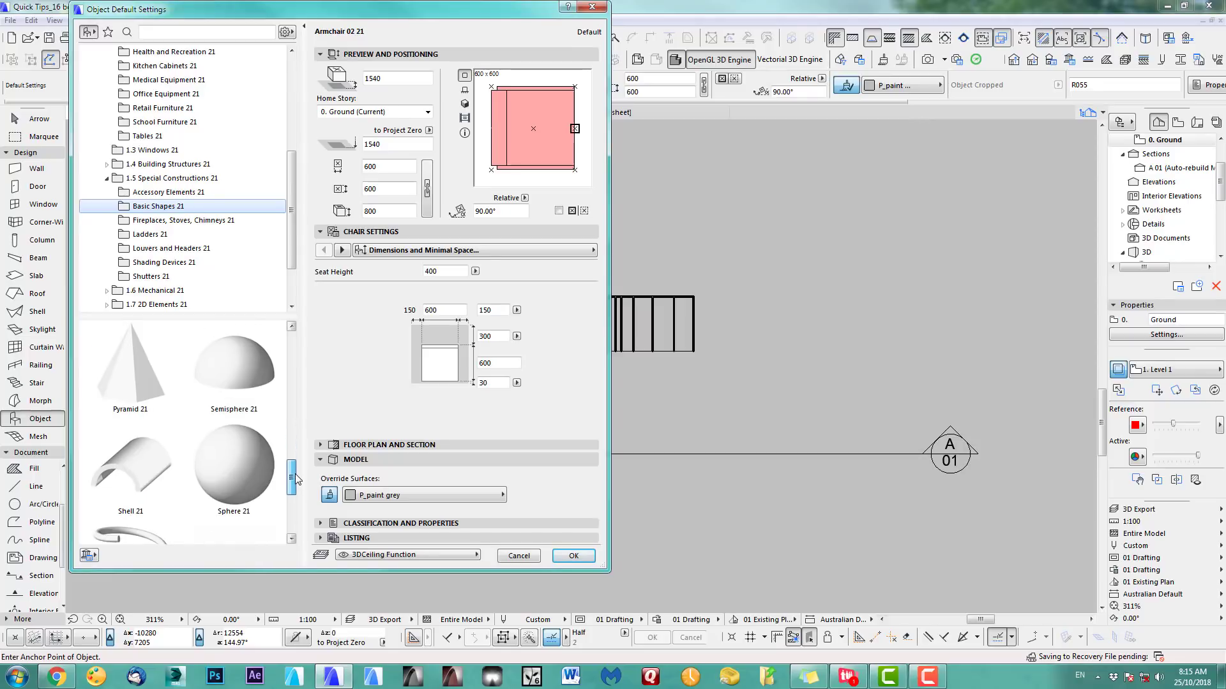
left_click(232, 467)
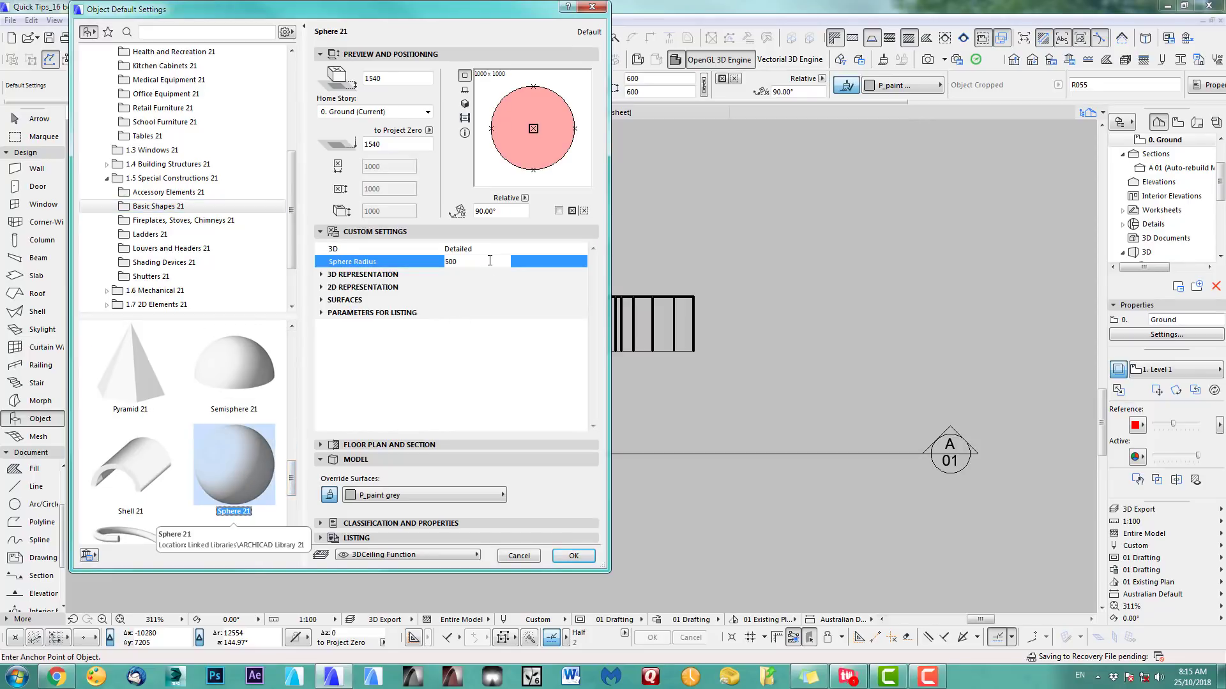
triple_click(451, 260)
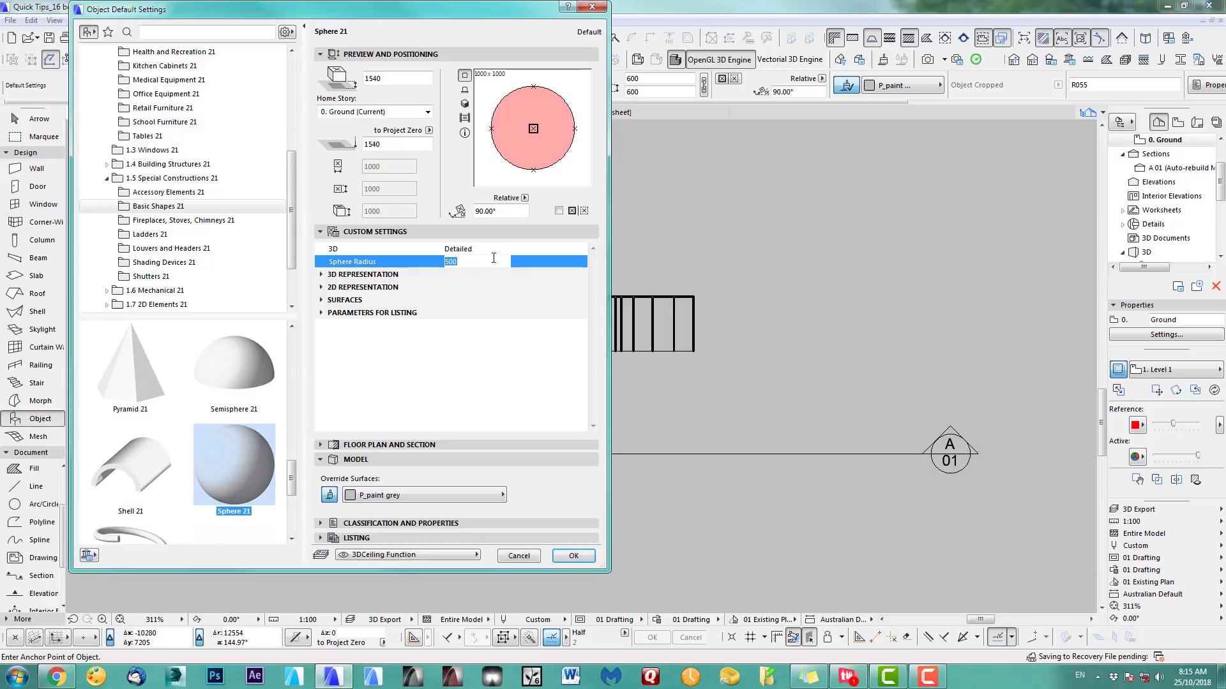
type("3000")
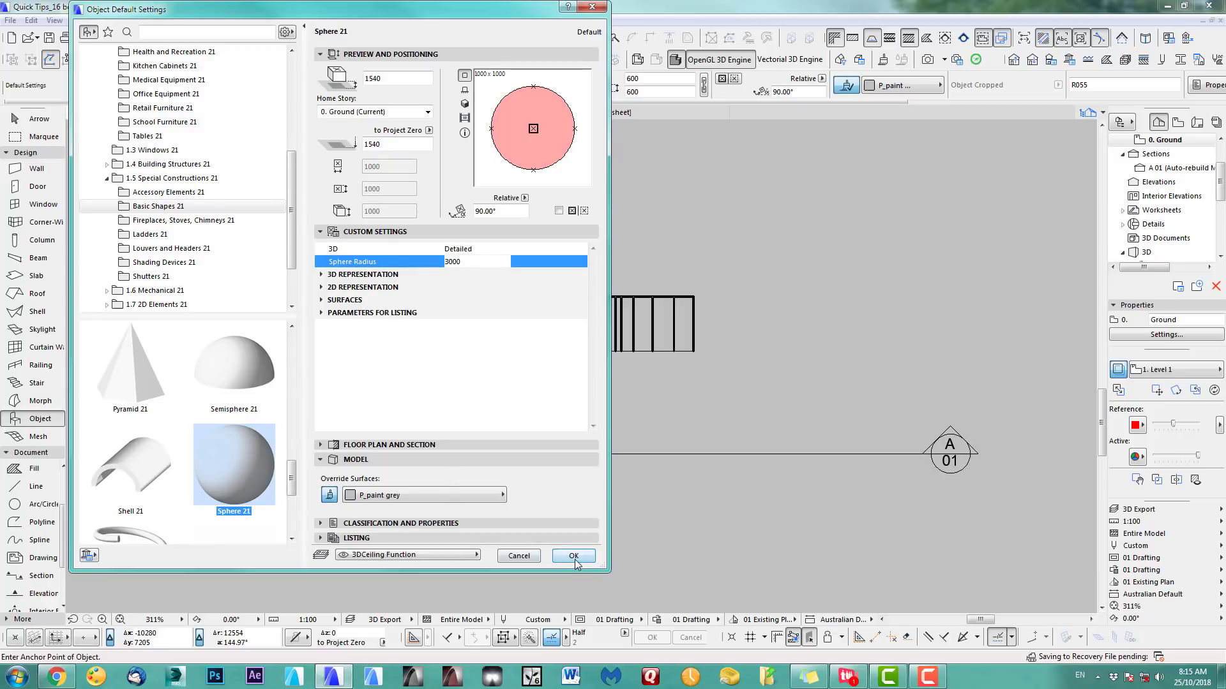
left_click(574, 556)
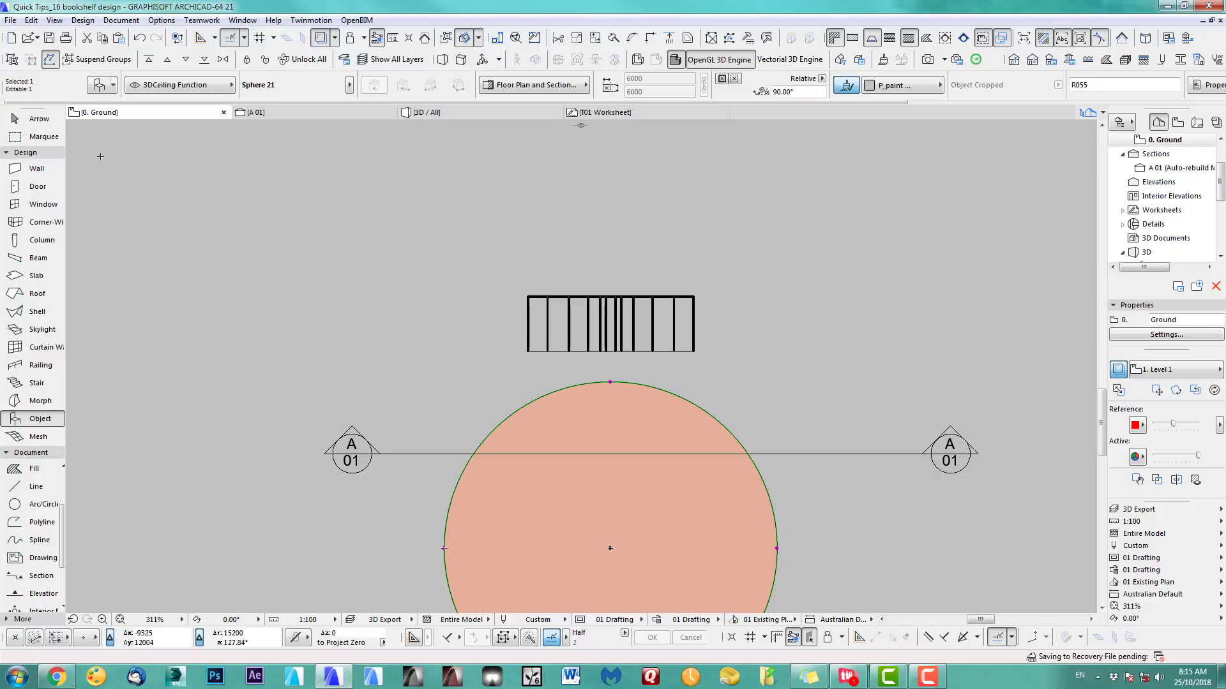
In the sphere's 2D Representation, change the fill pen to pen 1 and adjust the background fill pen
left_click(1164, 335)
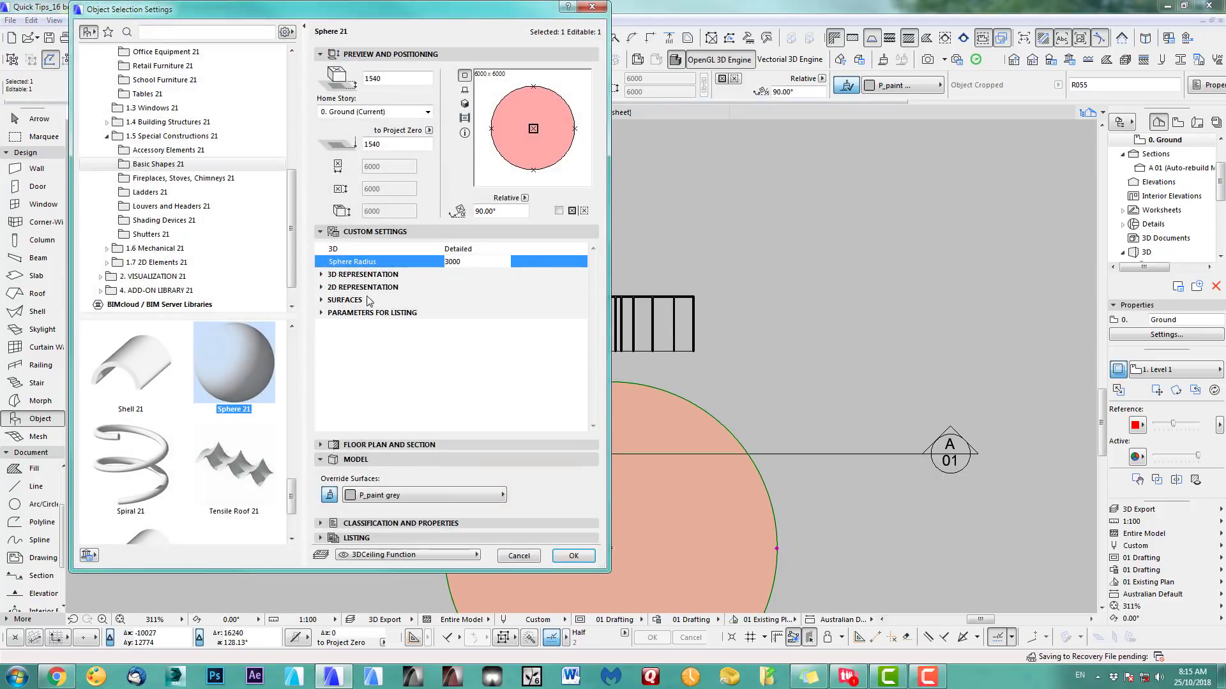
left_click(321, 287)
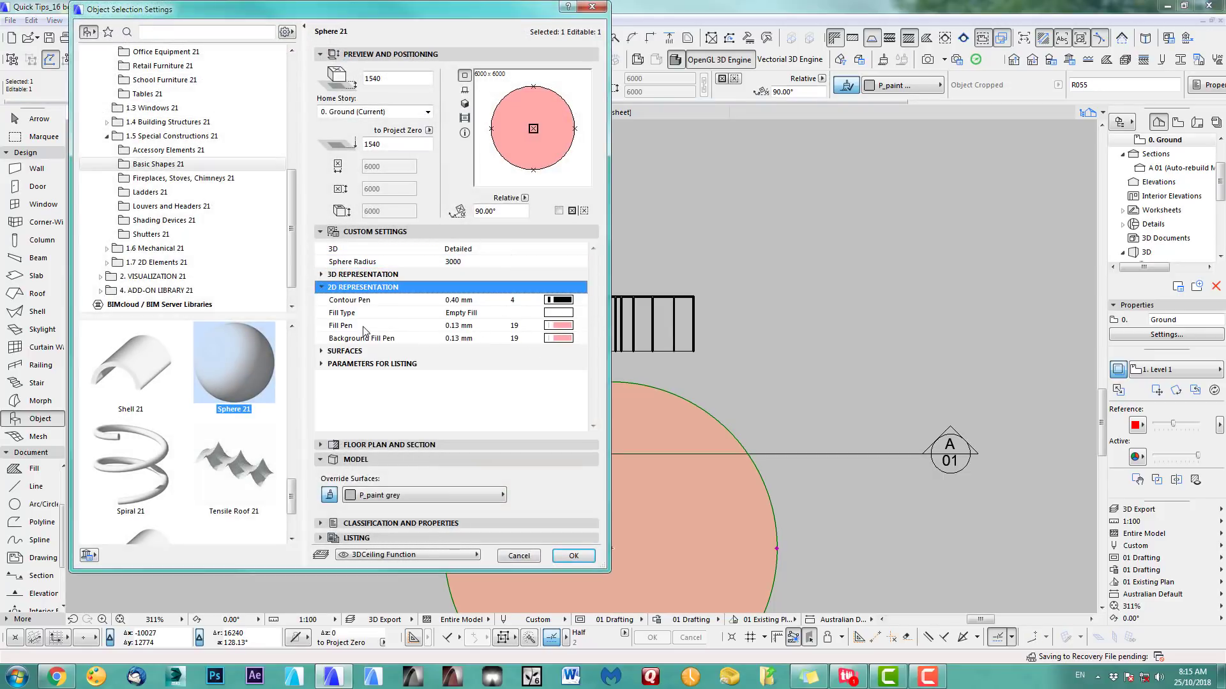
left_click(557, 326)
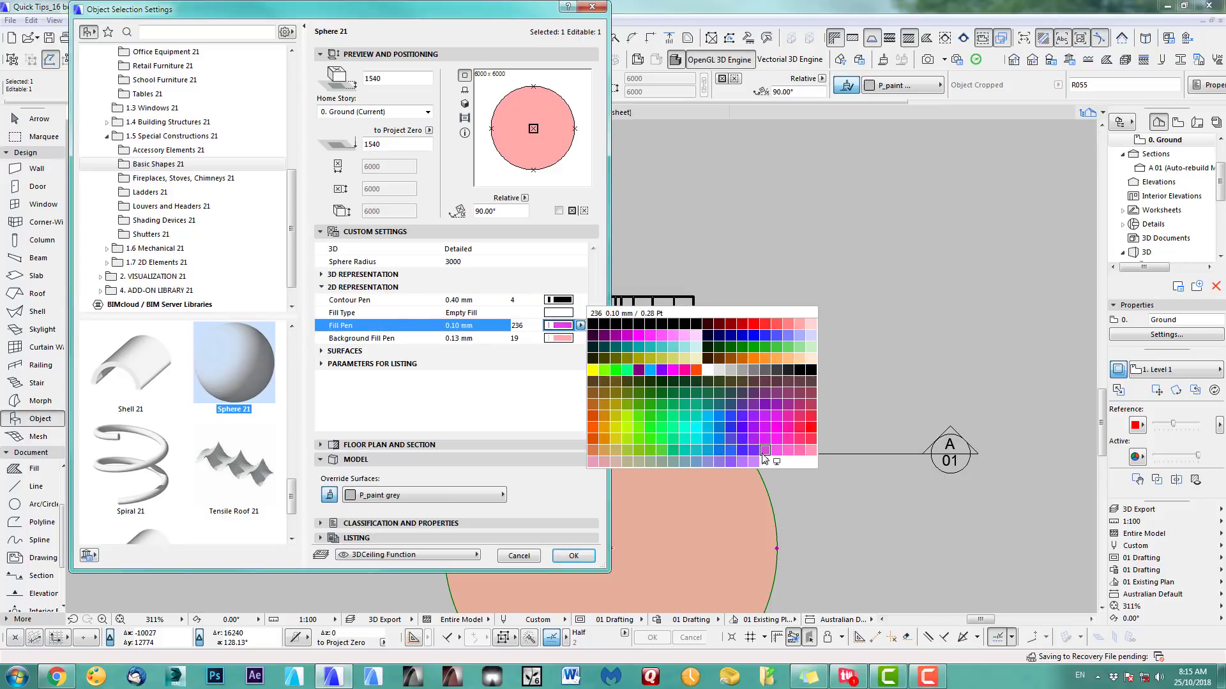
left_click(765, 452)
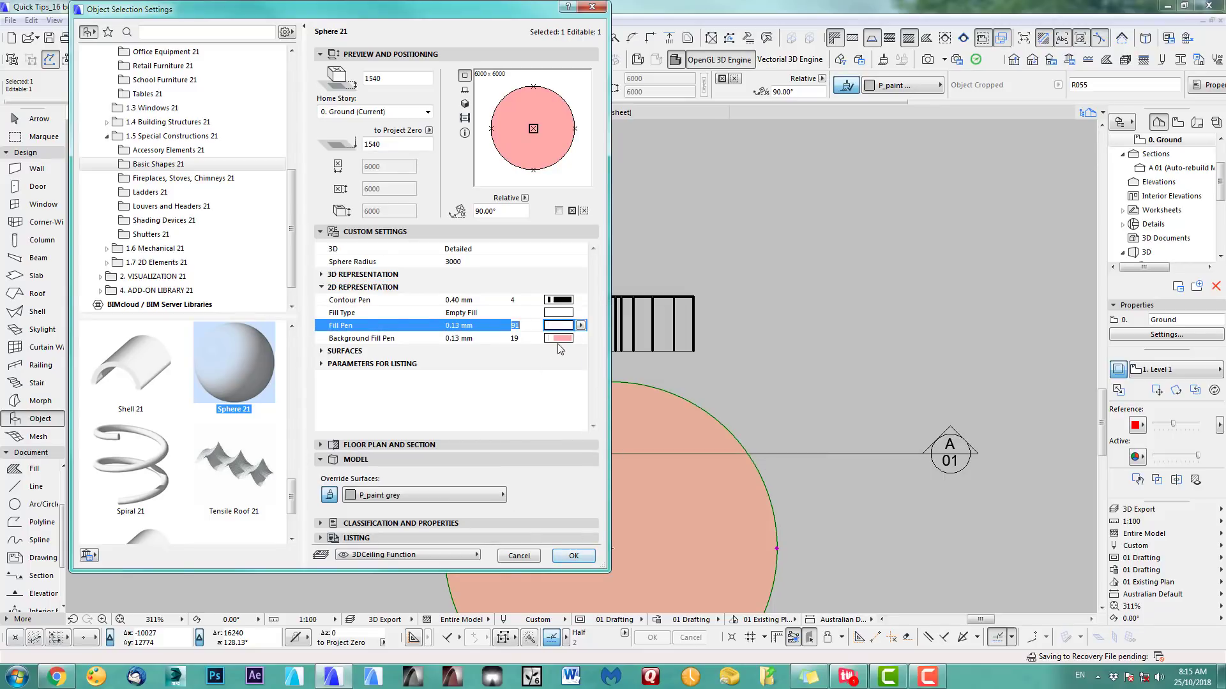
left_click(580, 325)
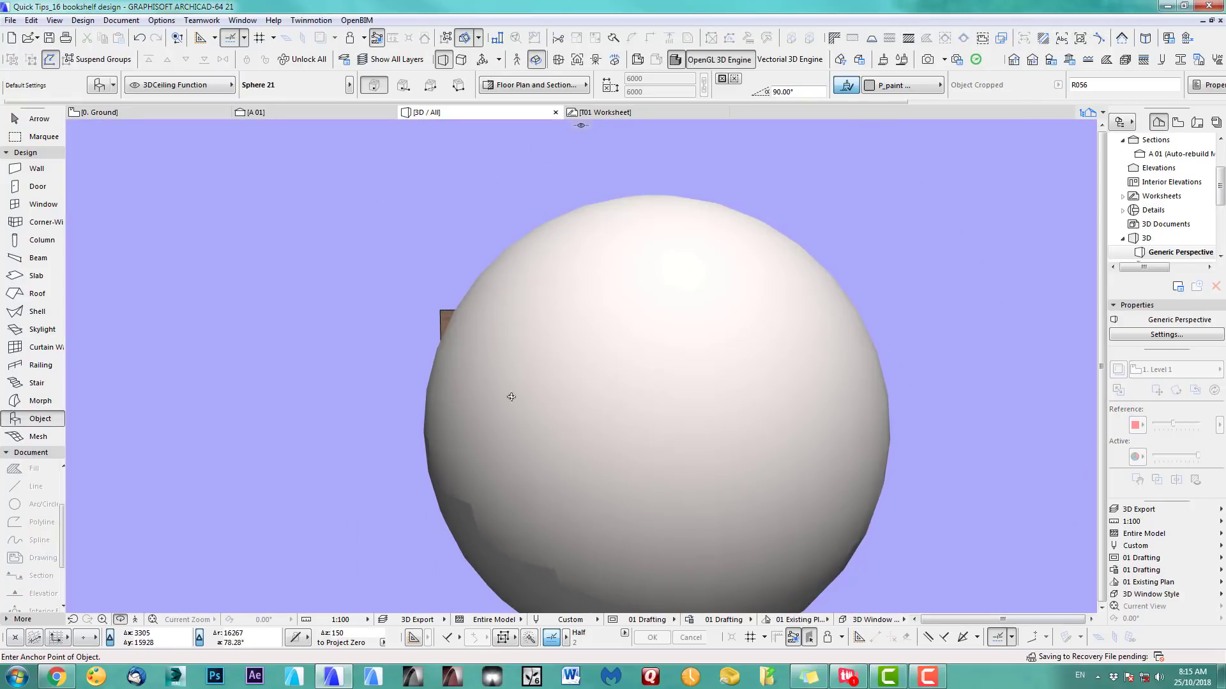
Orbit to see the sphere beside the bookshelf and select the sphere
left_click_drag(511, 397, 652, 447)
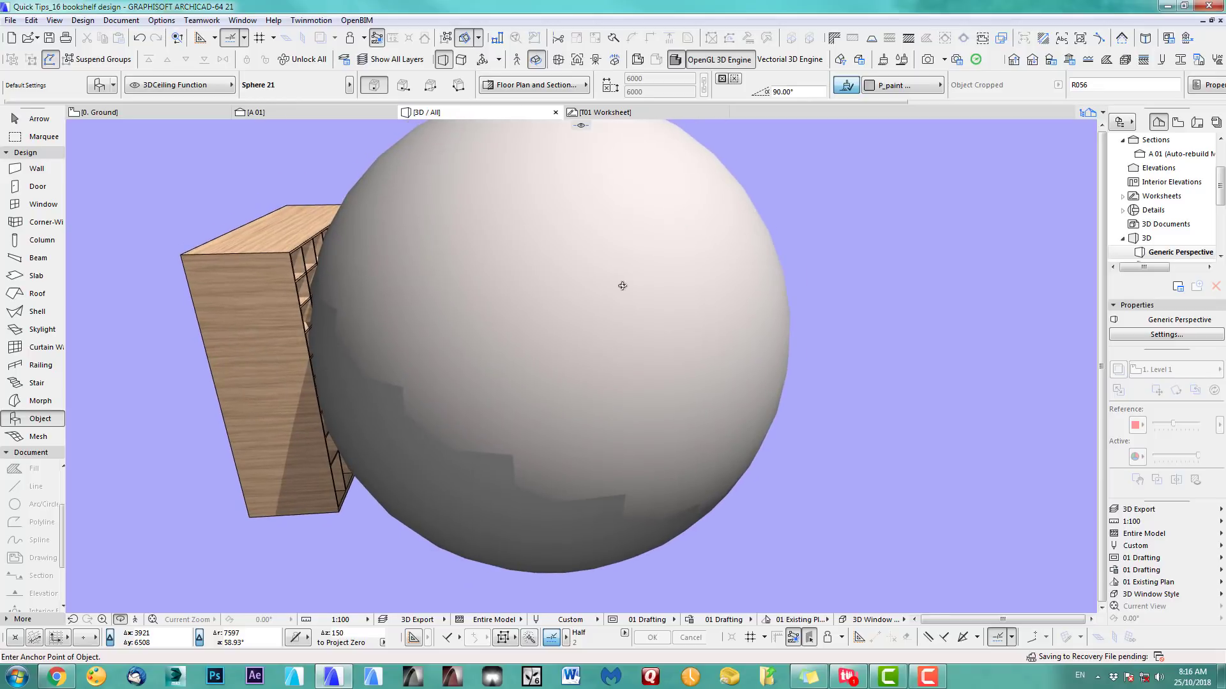
left_click(622, 285)
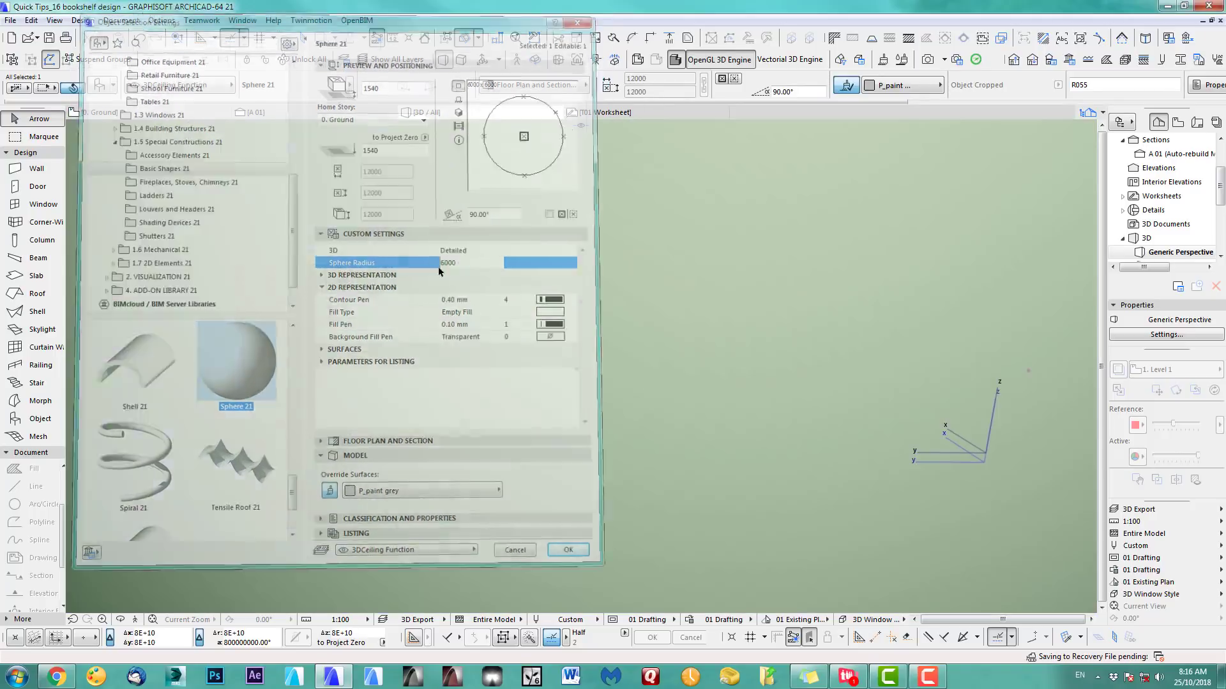
Enlarge the sphere to 6000 mm radius and select it on the ground floor plan for moving
left_click(567, 549)
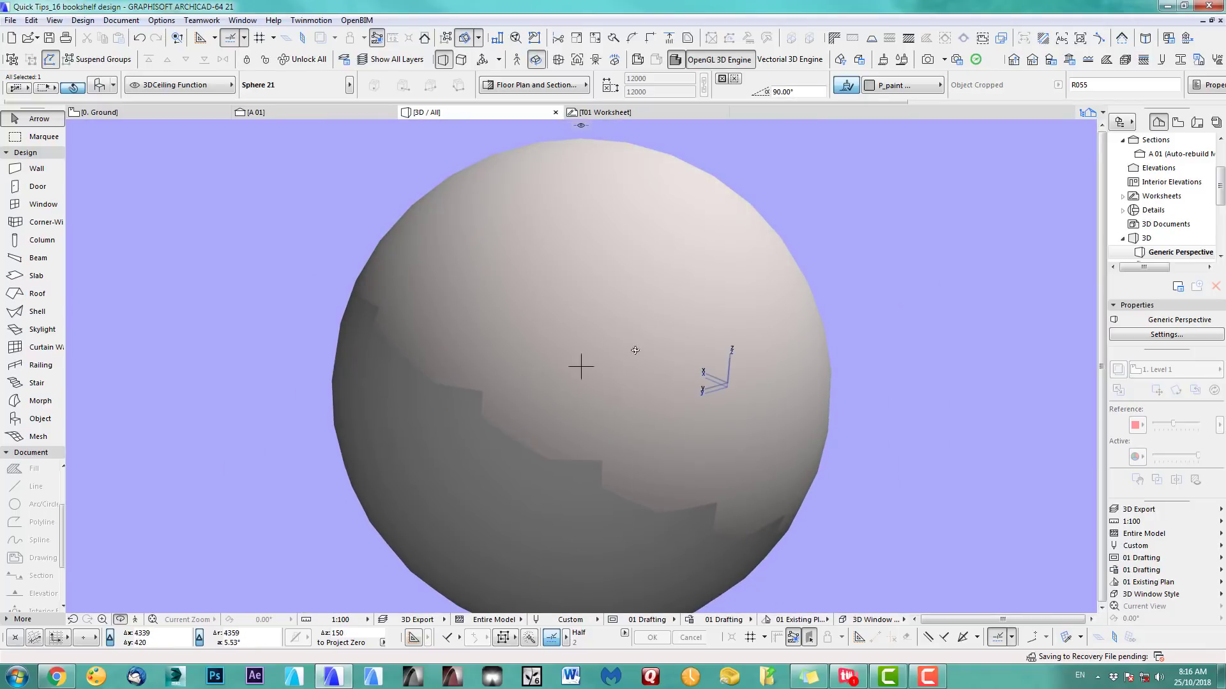
left_click(97, 113)
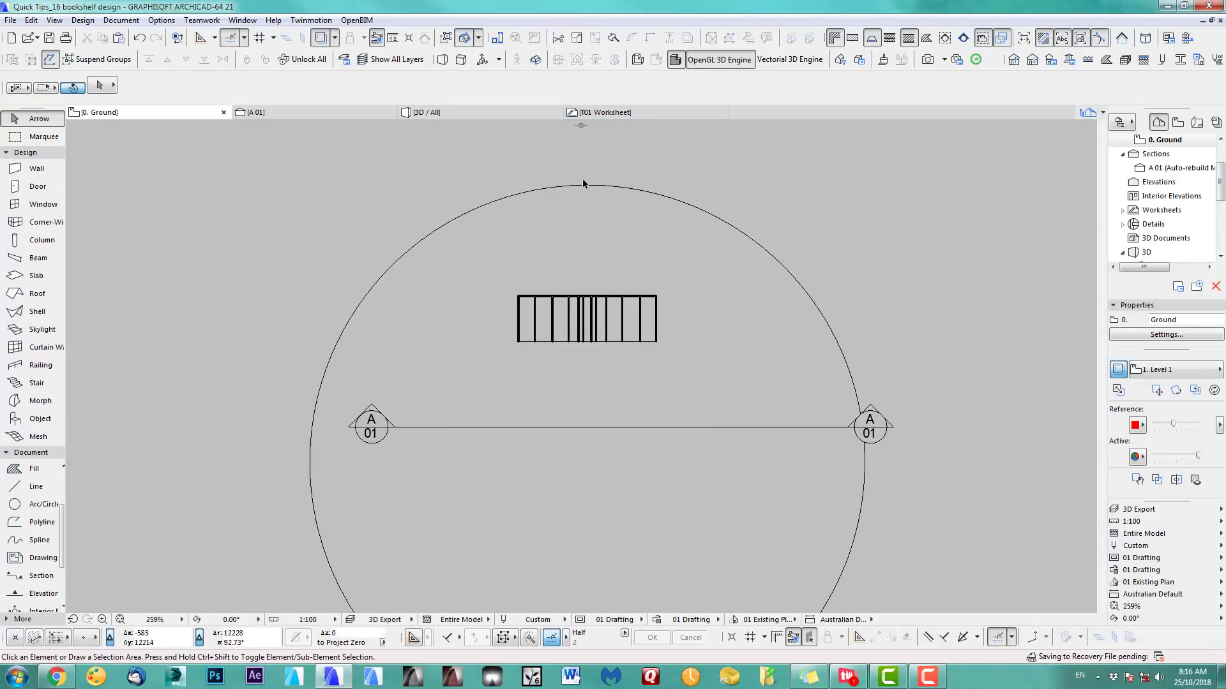
left_click(586, 186)
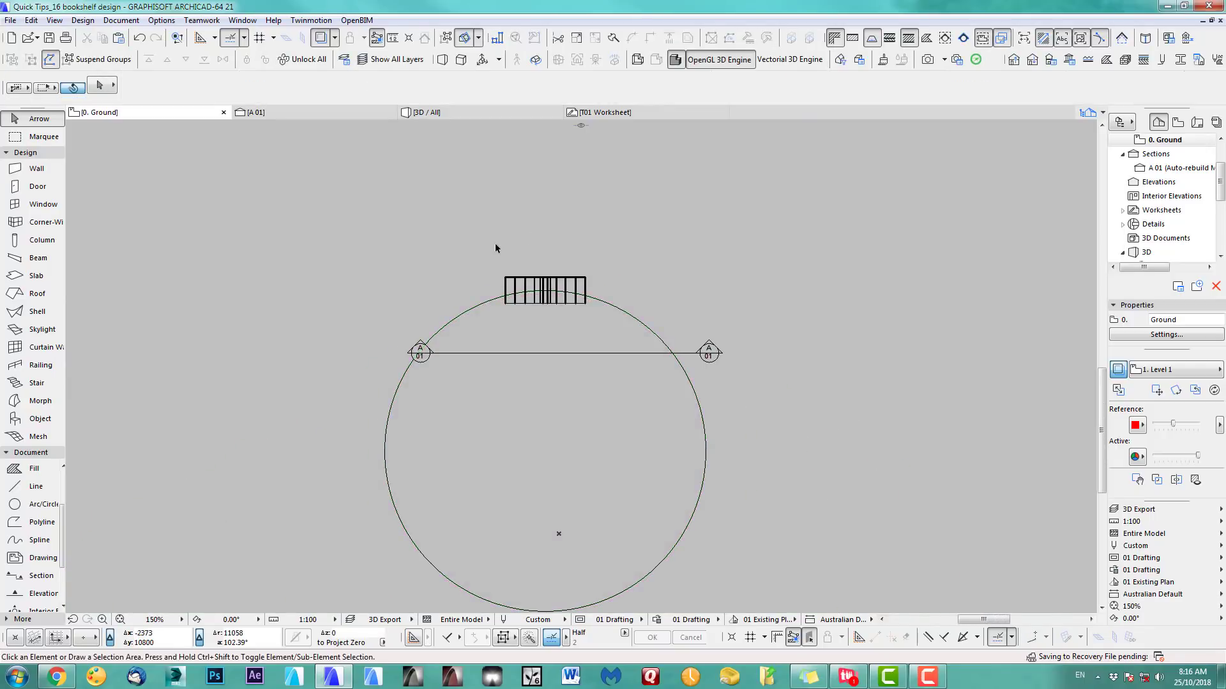
Inspect the sphere-bookshelf intersection in 3D and raise the sphere's resolution to 14
left_click(420, 112)
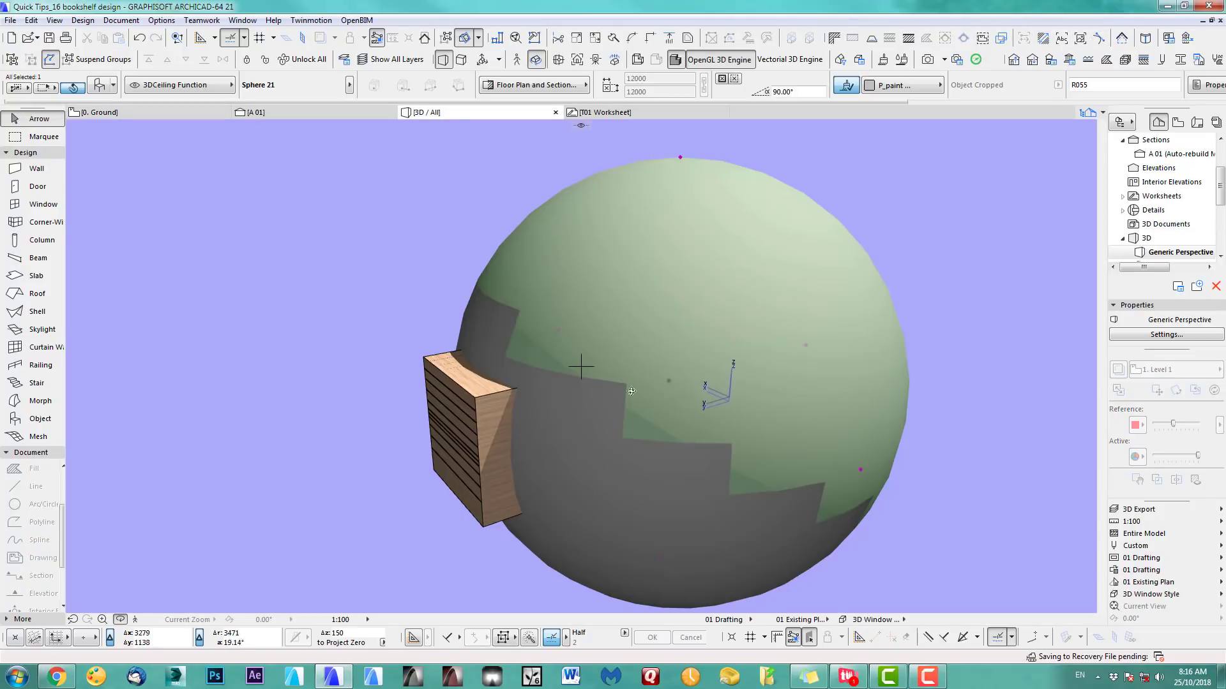
left_click_drag(632, 391, 469, 399)
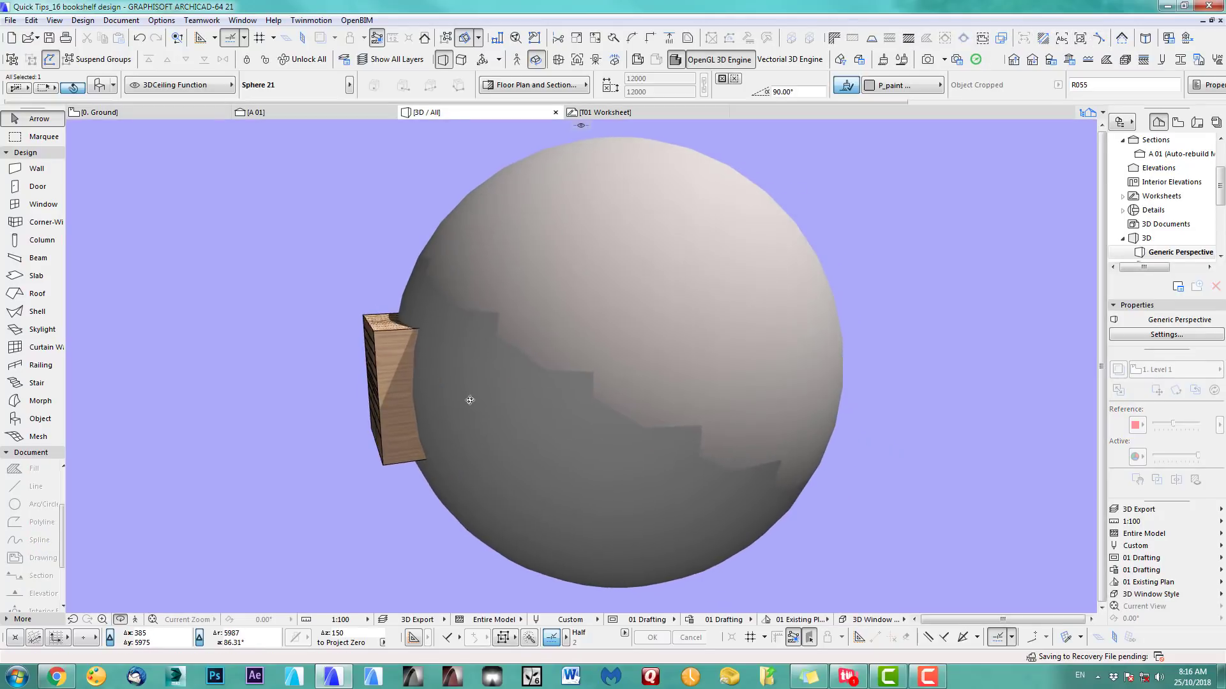
left_click_drag(468, 400, 580, 367)
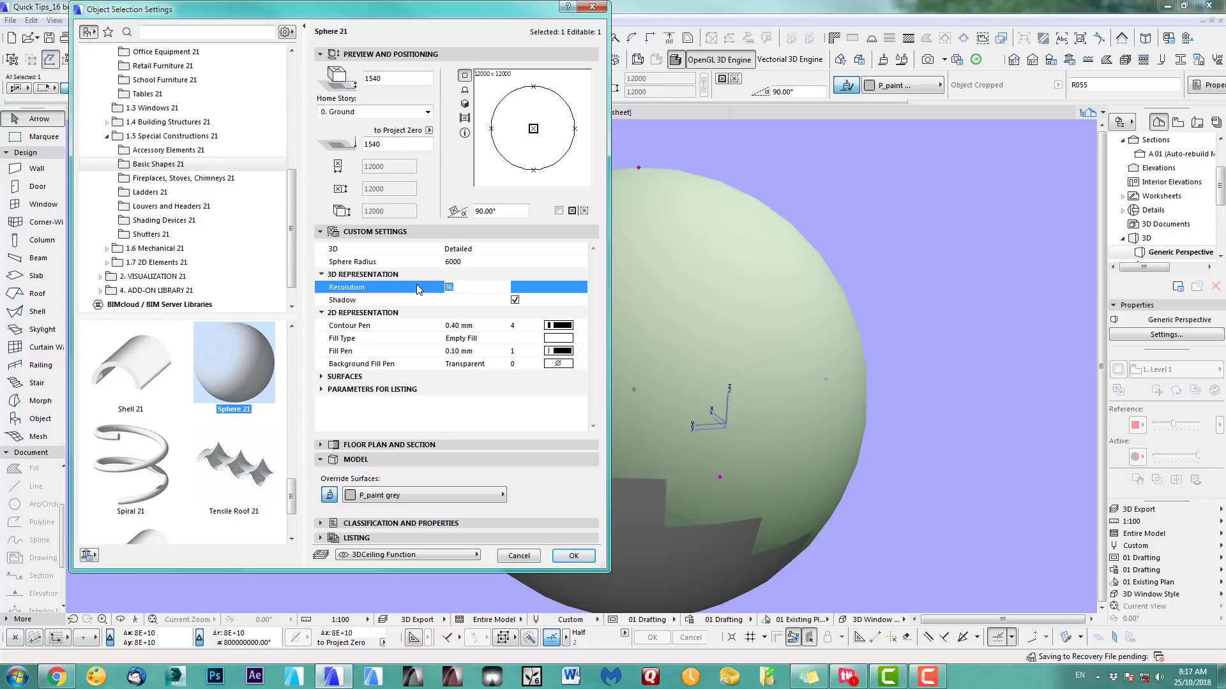
type("14")
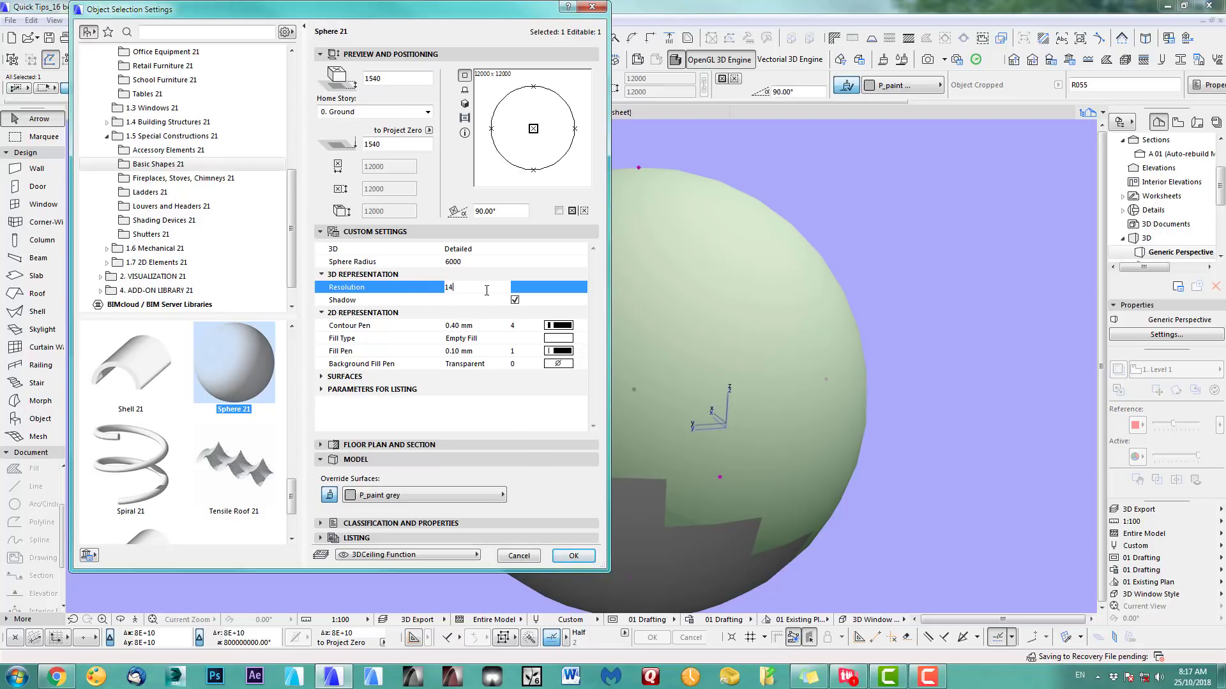
left_click(573, 555)
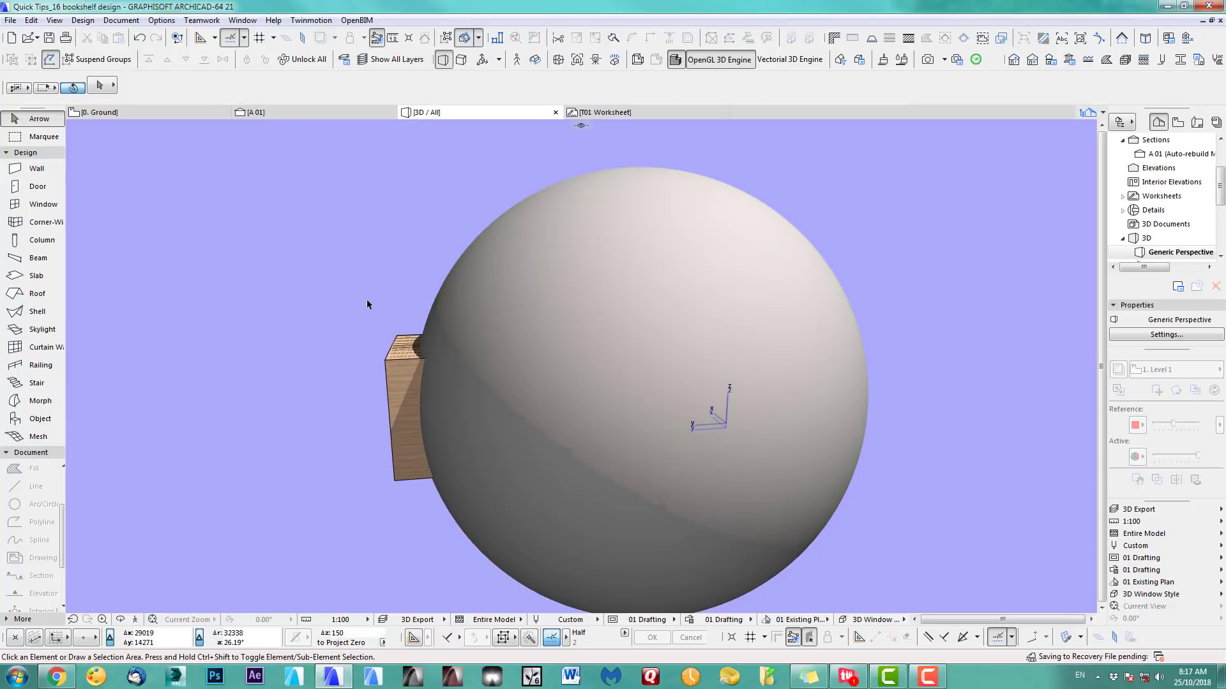
Subtract the sphere from the 25 bookshelf parts using Solid Element Operations
left_click(53, 19)
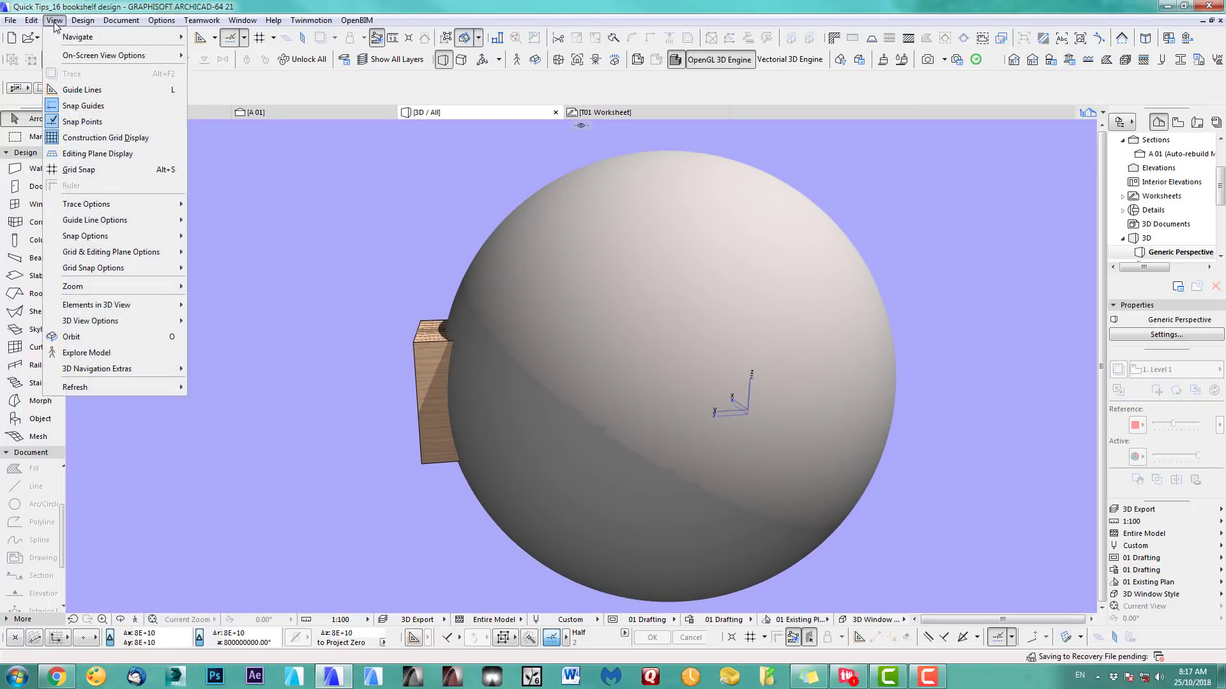
left_click(82, 19)
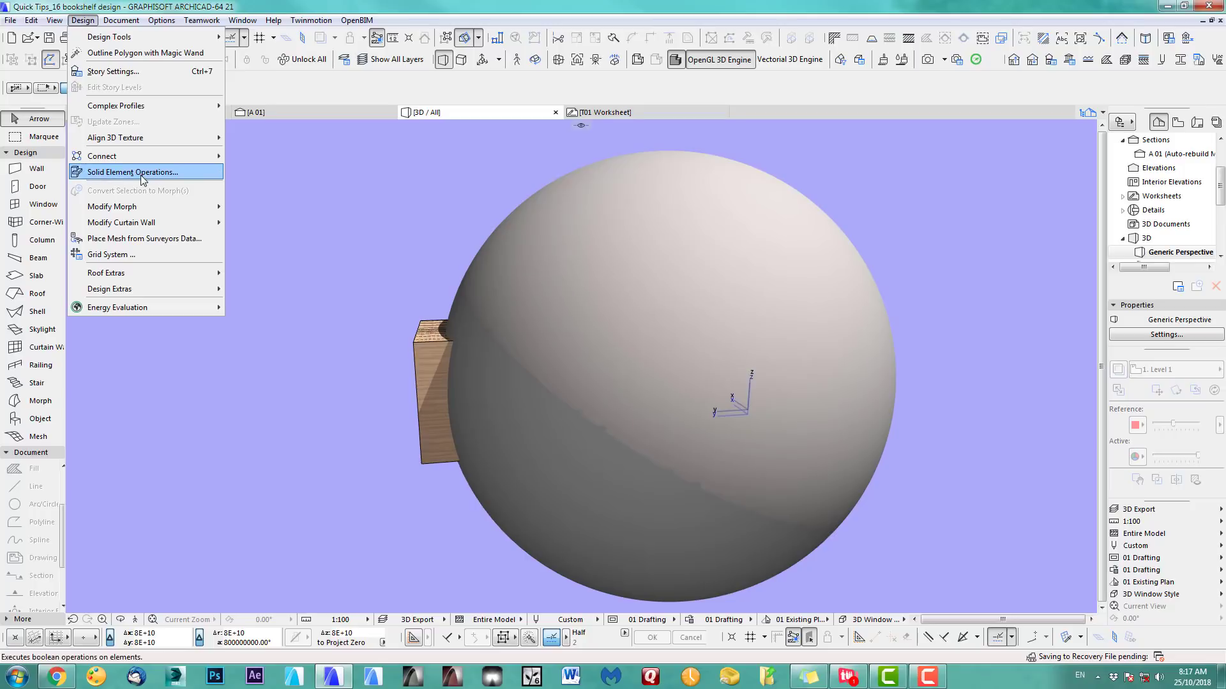
left_click(133, 173)
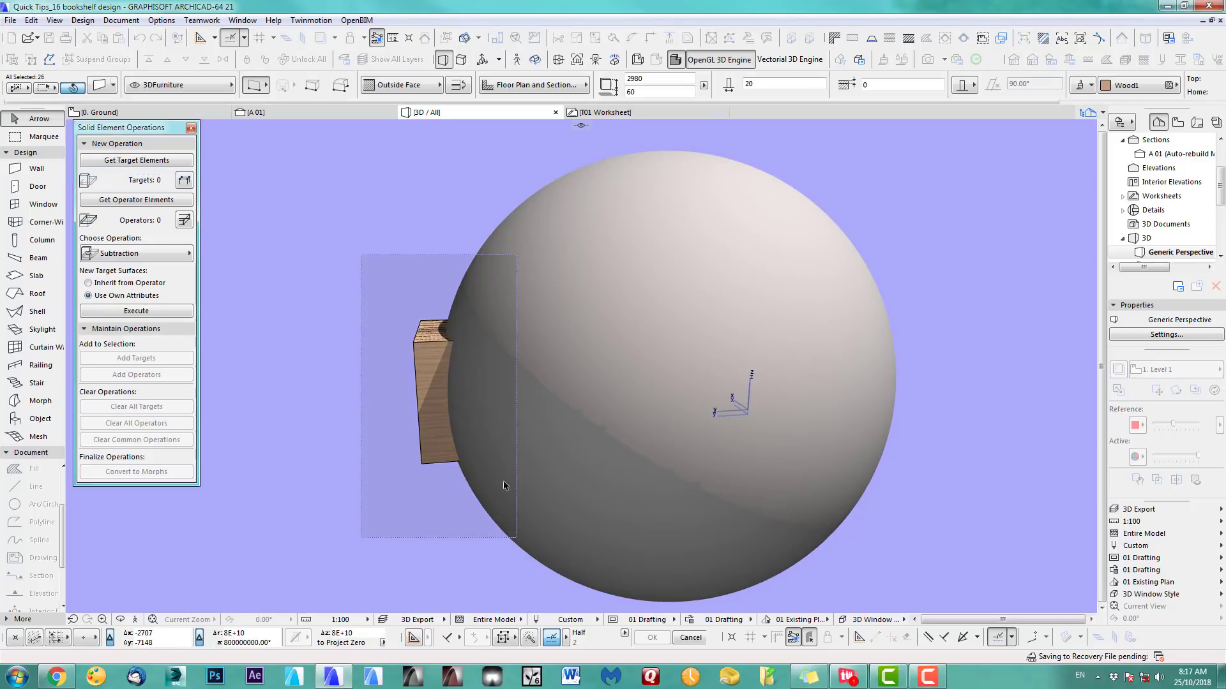
left_click(135, 161)
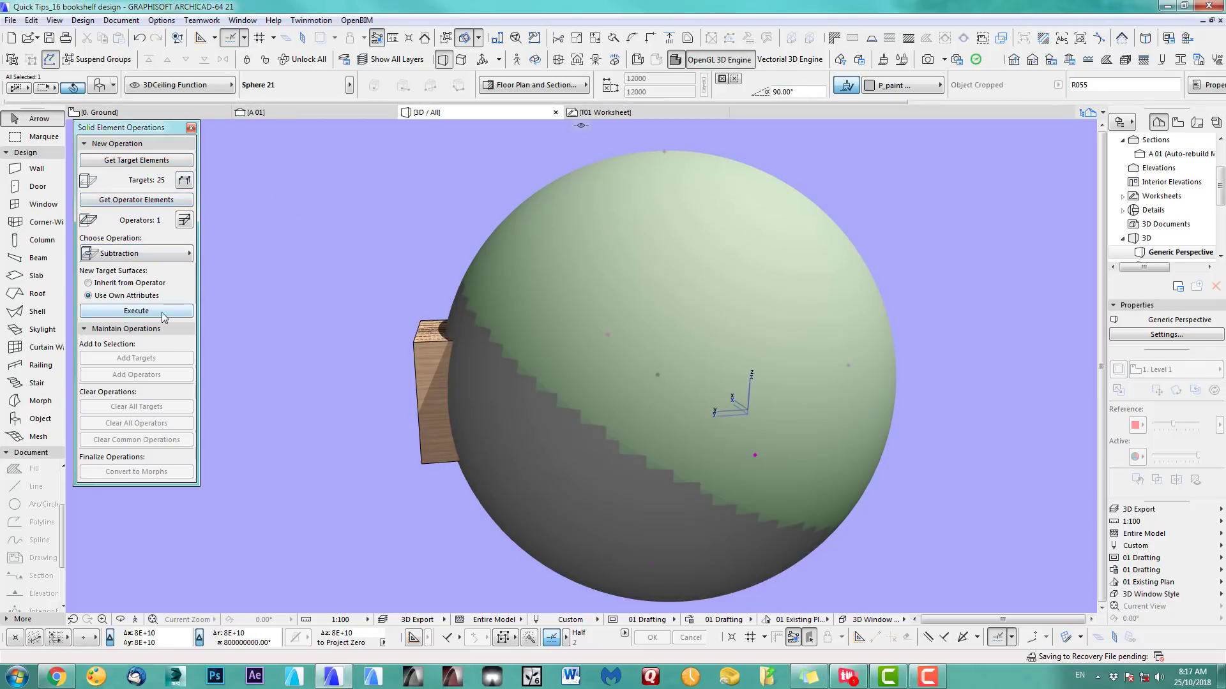
left_click(137, 311)
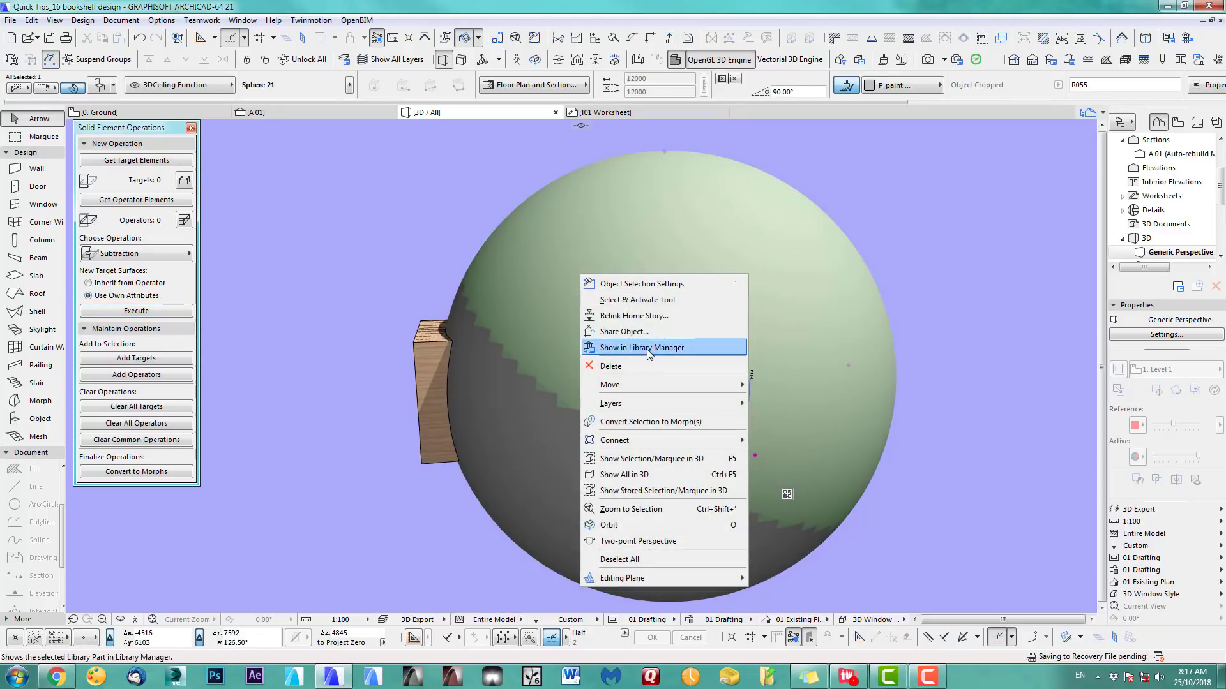
mouse_move(610, 402)
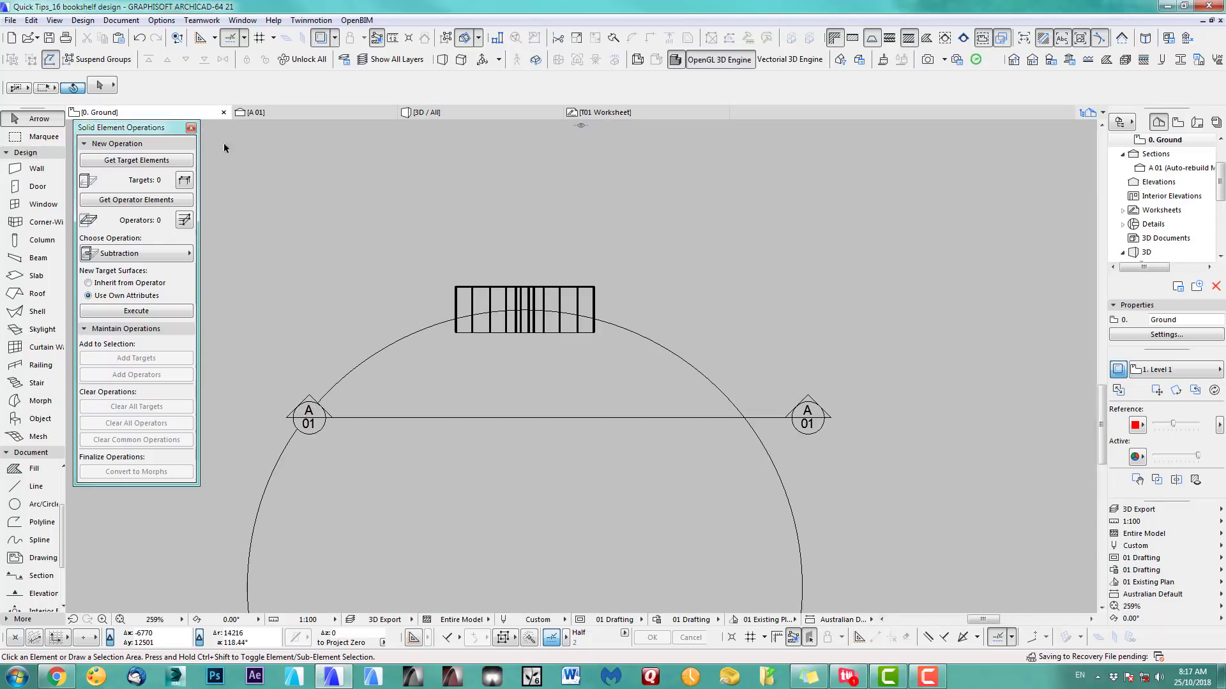
Marquee-select the bookshelf in plan and show it in 3D with a Top parallel projection
left_click_drag(430, 269, 635, 354)
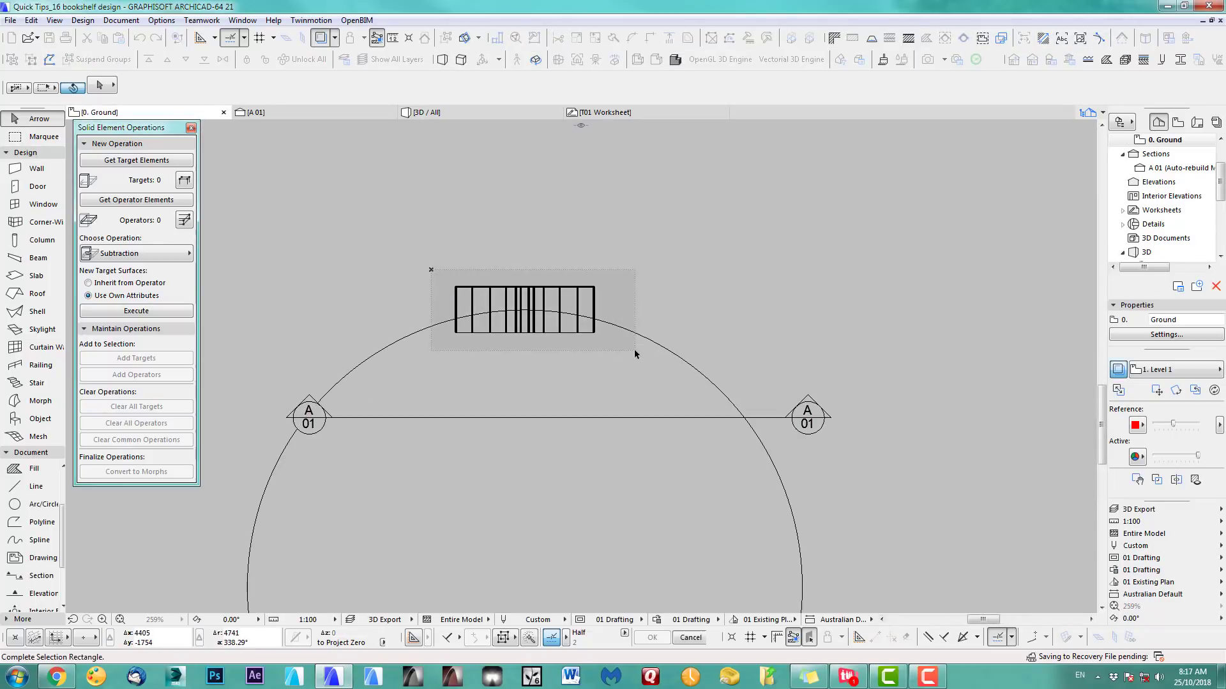
left_click_drag(434, 271, 633, 343)
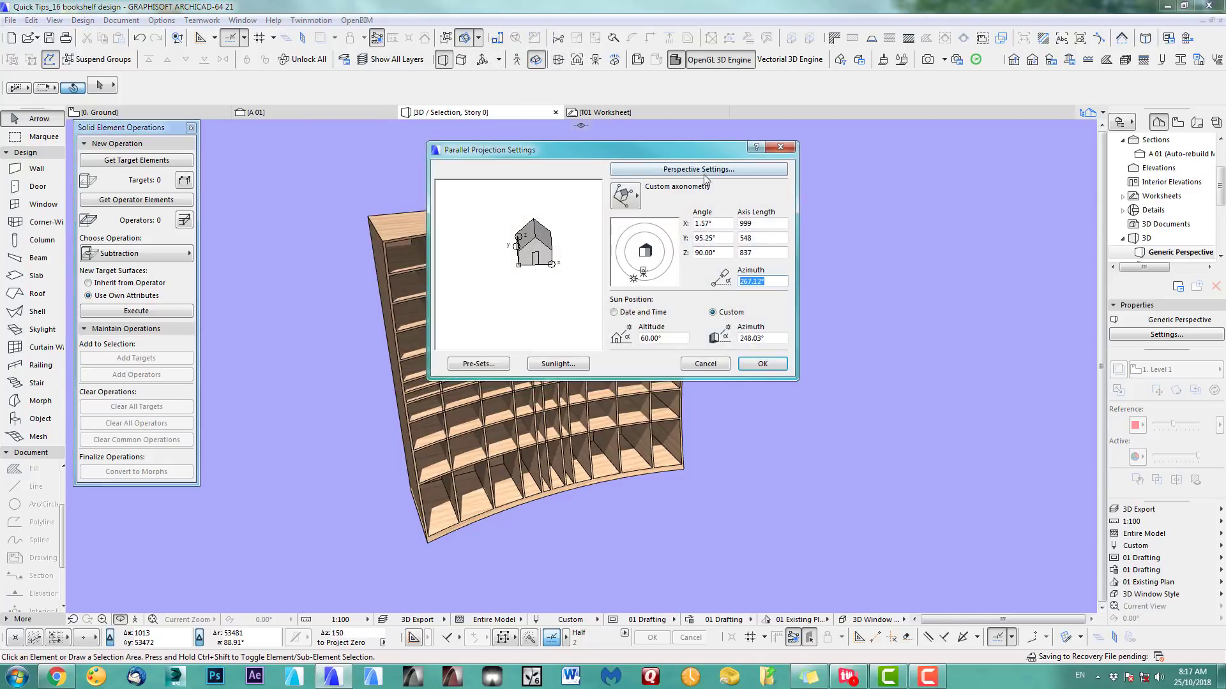
left_click(625, 195)
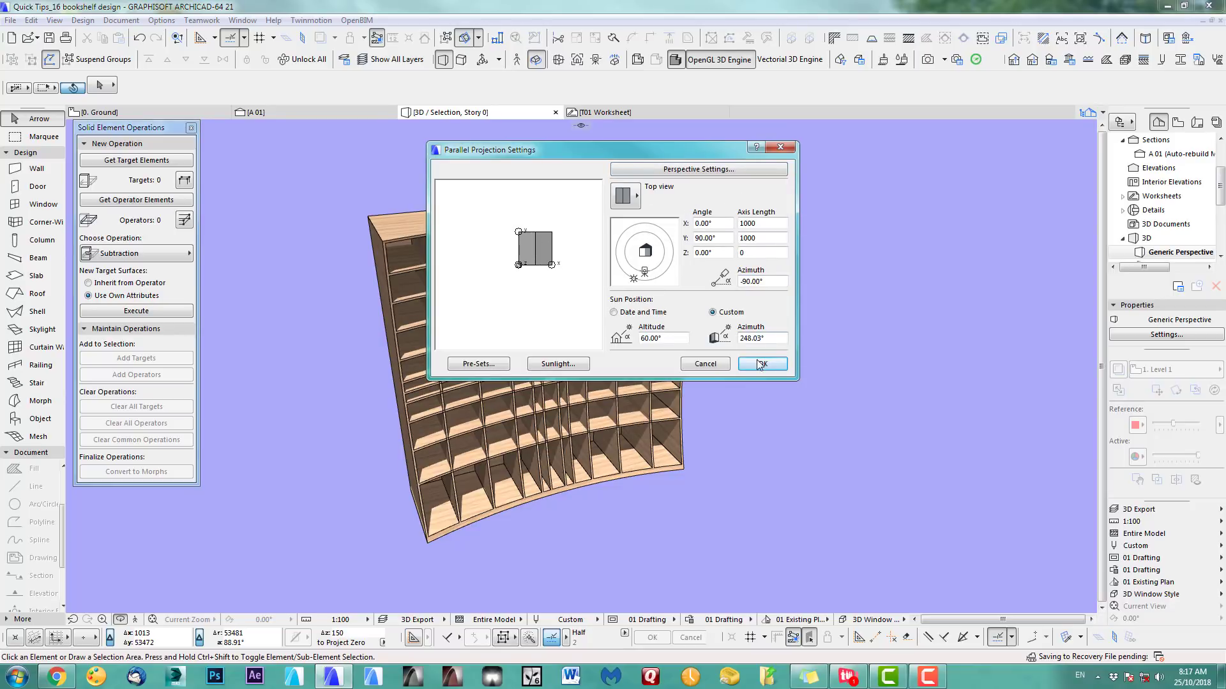
left_click(759, 364)
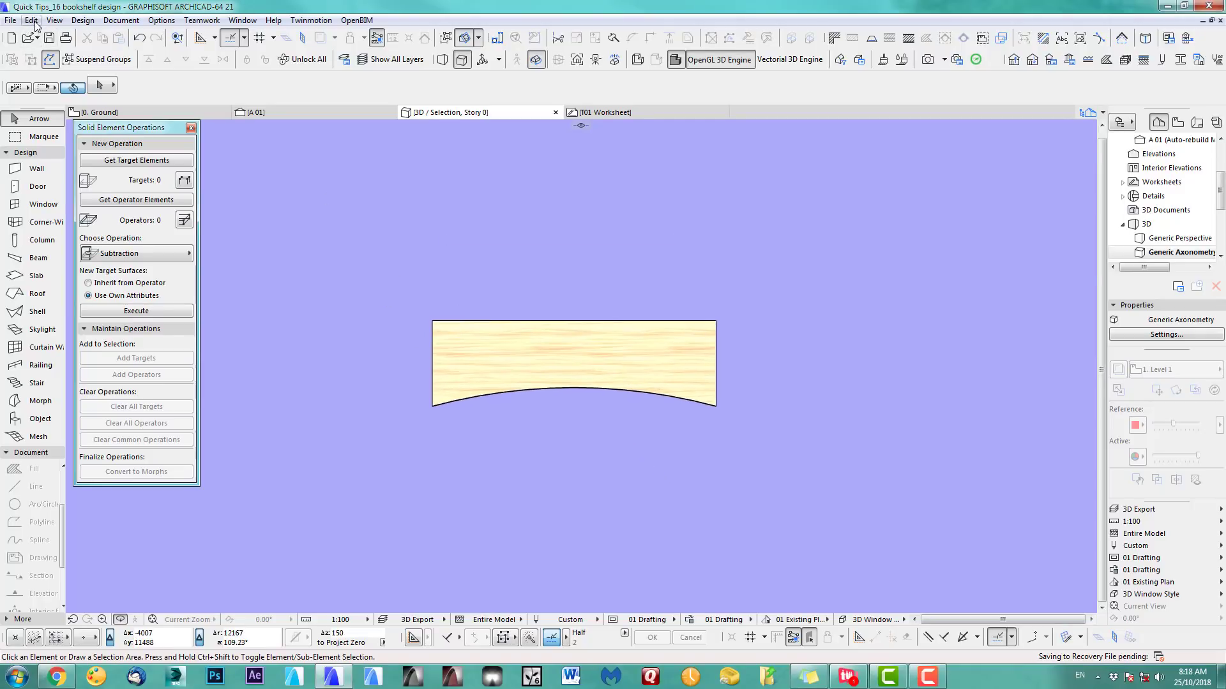
left_click(11, 19)
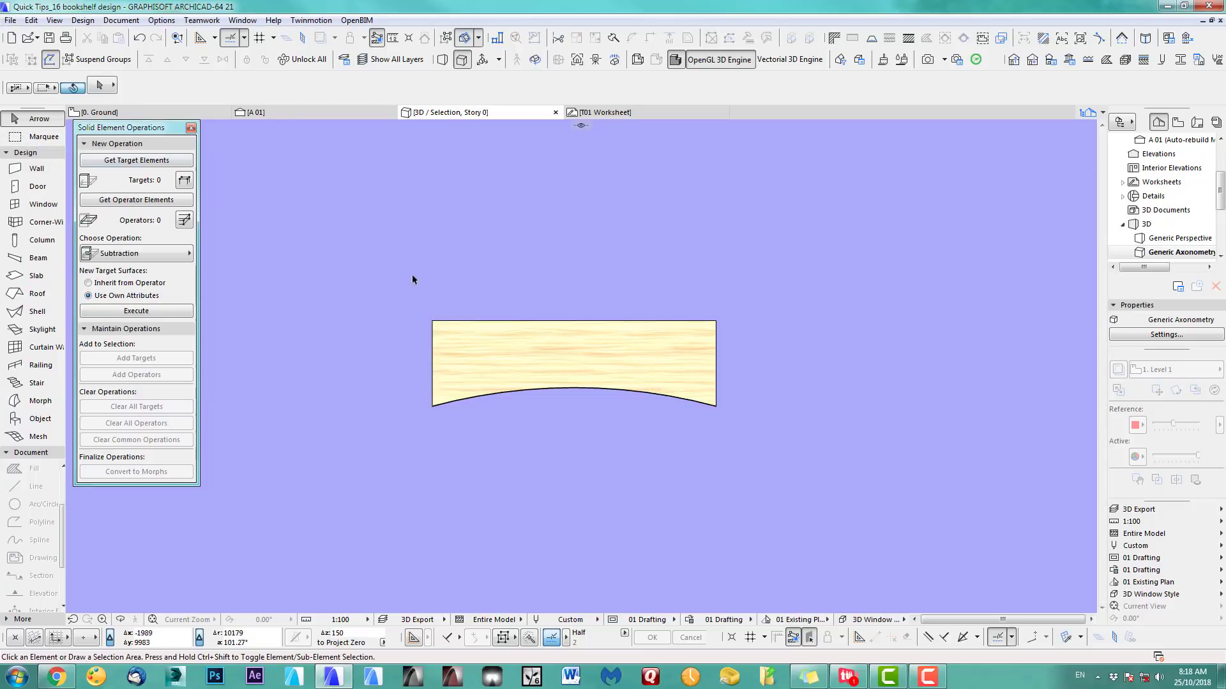
Select all parts and start saving the selection as an Object, accepting the current view as plan symbol
left_click(574, 364)
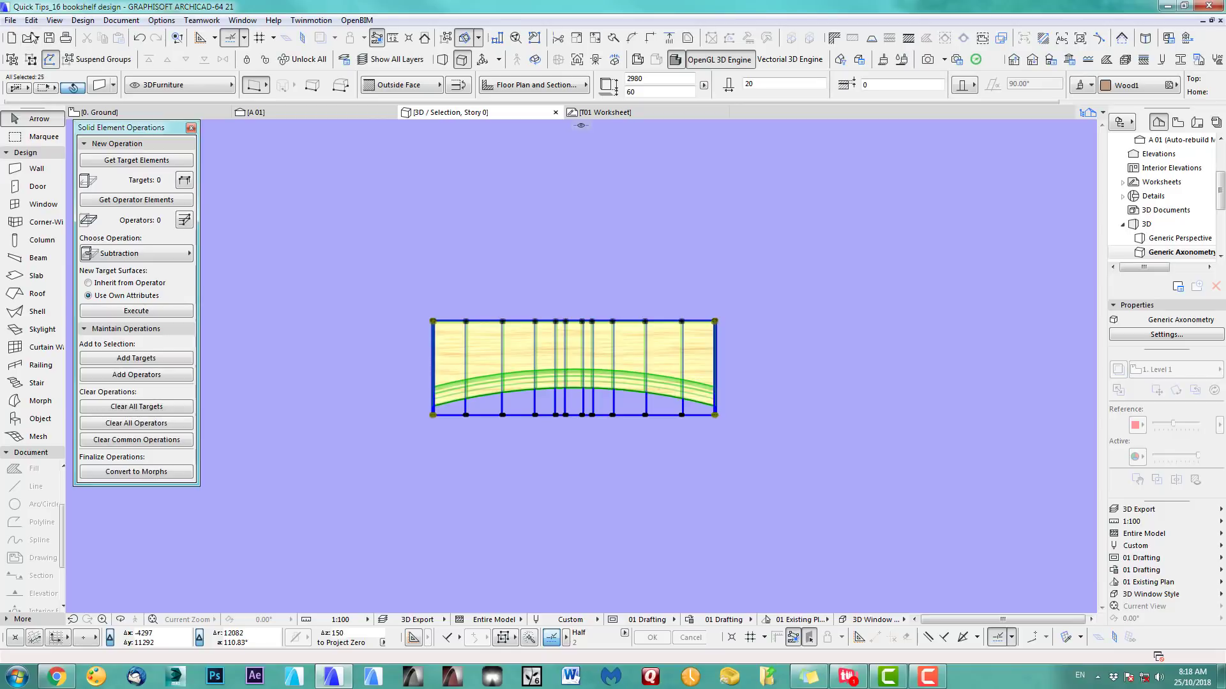
left_click(10, 19)
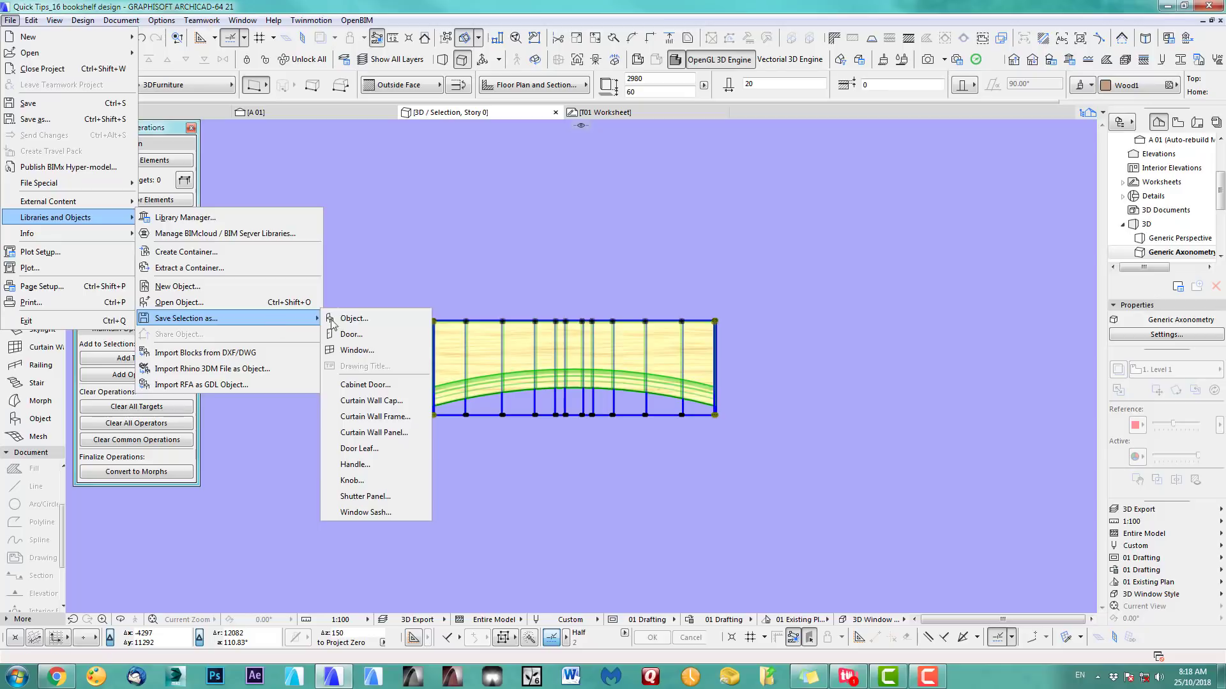
left_click(354, 318)
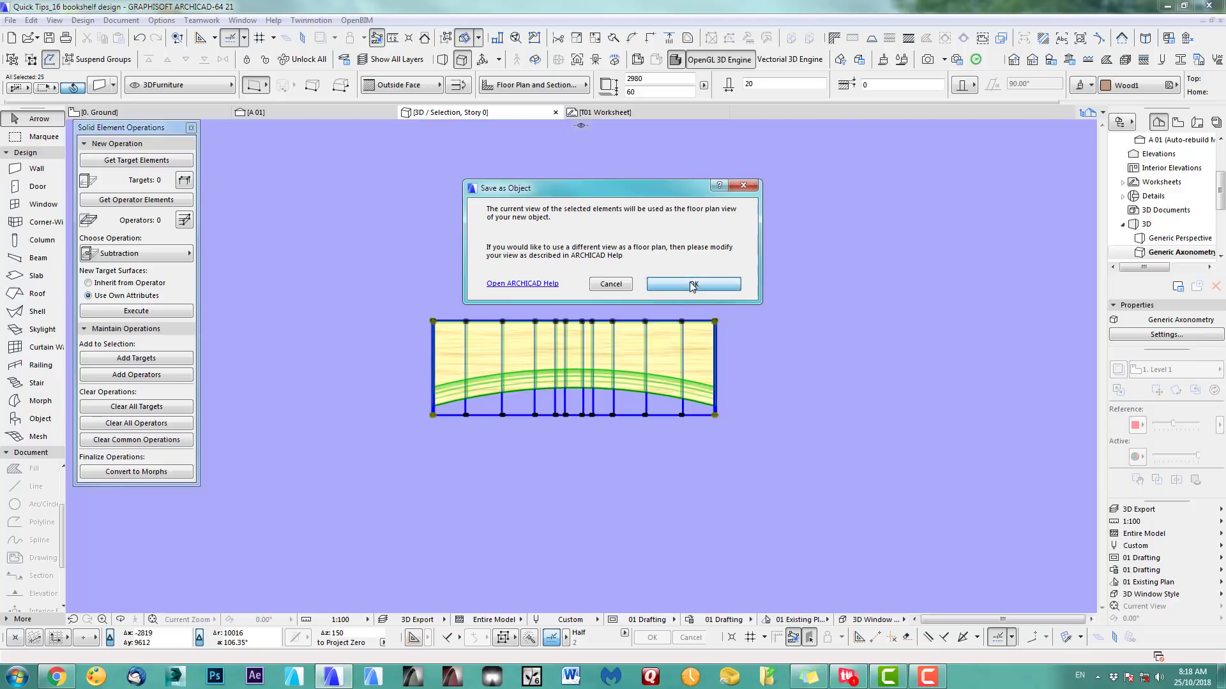
left_click(692, 284)
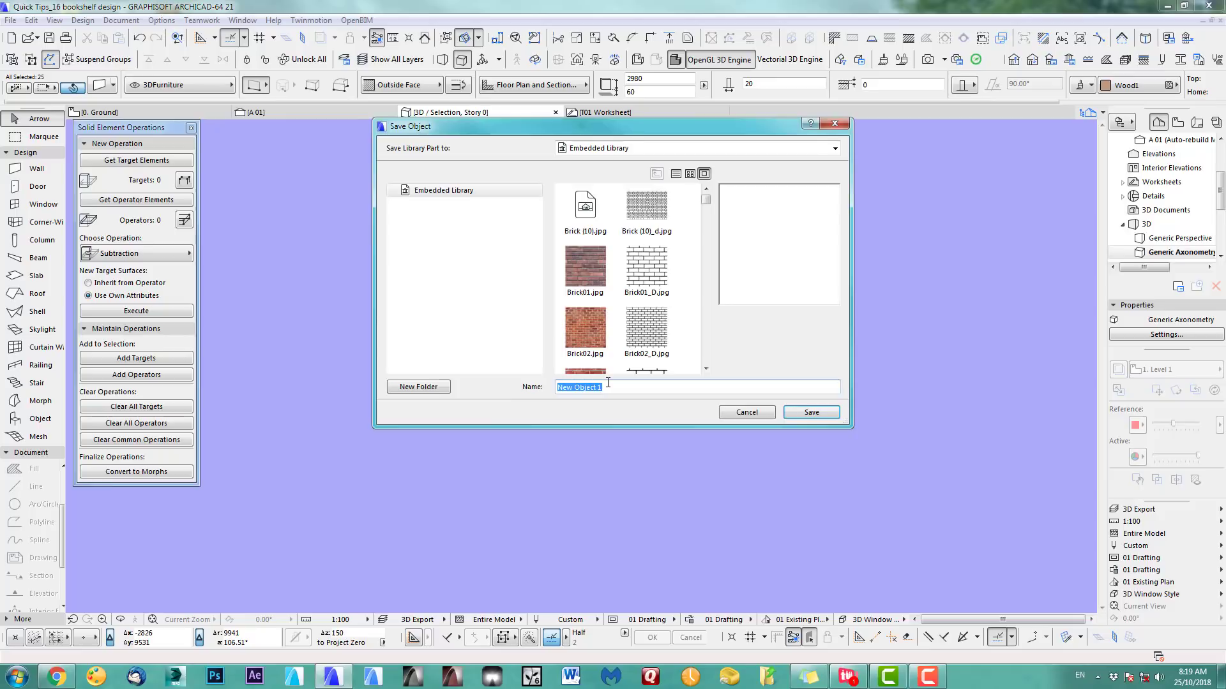
Name the new library object 'Cool Bookshelf' and save it to the embedded library
type("Cool")
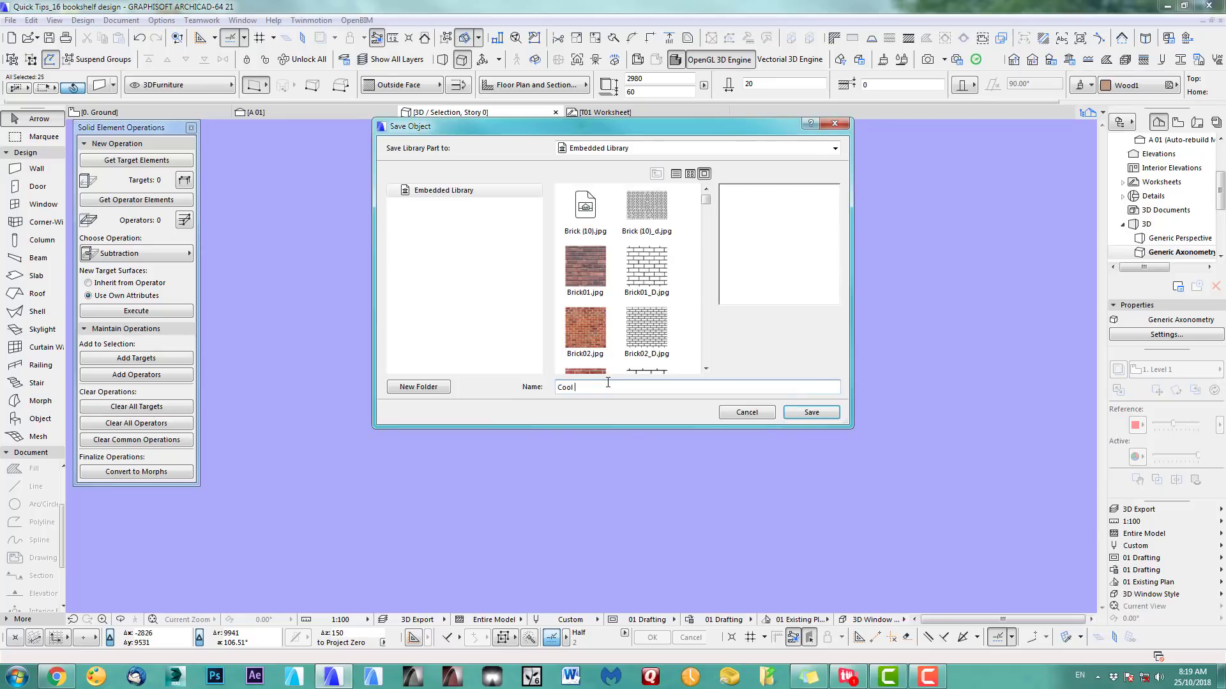
type("Booksel")
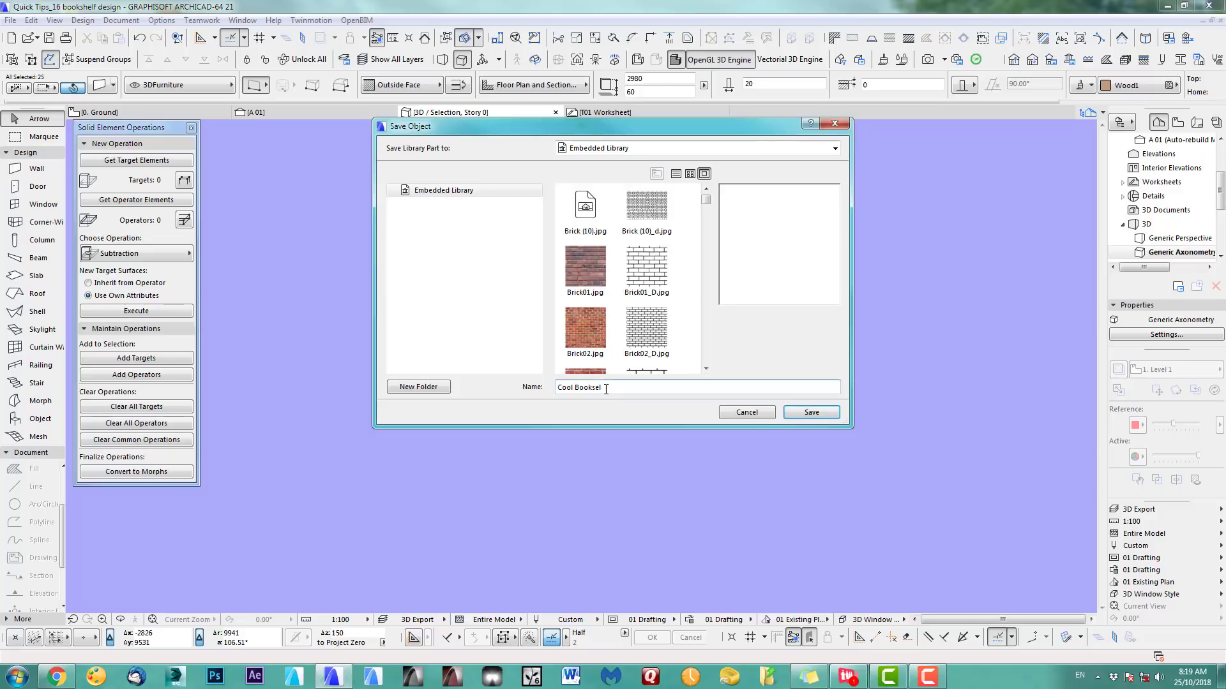
key("Backspace")
type("helf")
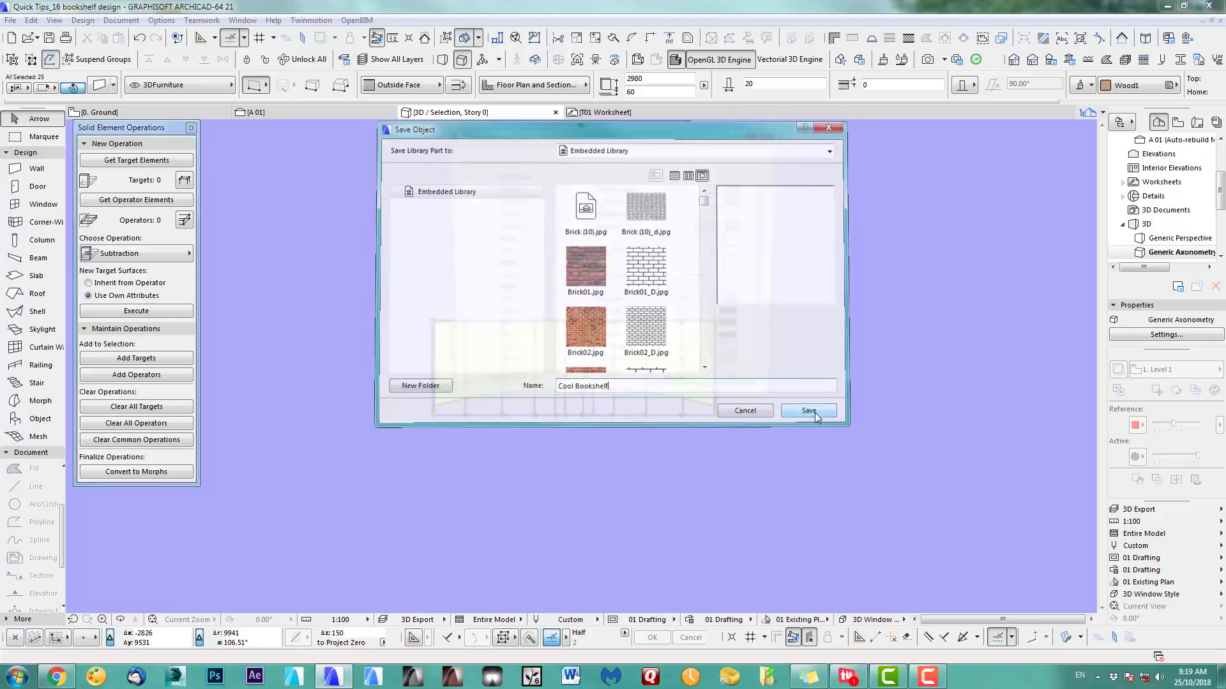
left_click(808, 410)
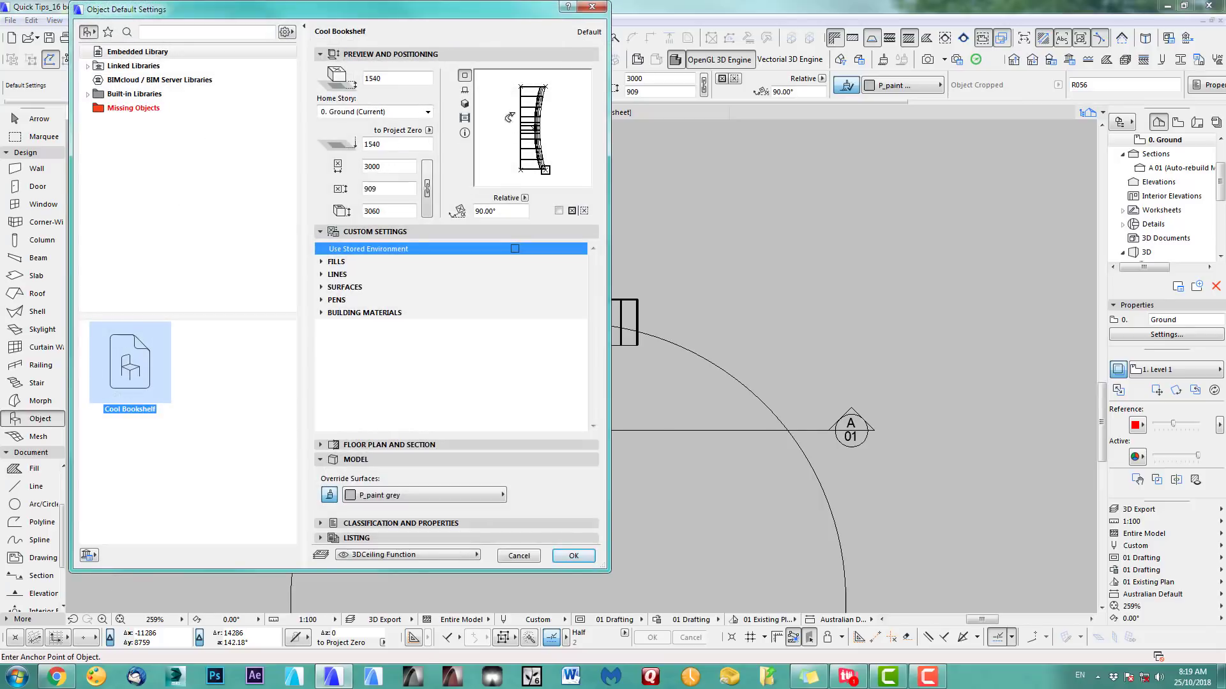
Override the Cool Bookshelf's surfaces with Wood1, place it on the 3DFurniture layer and confirm
left_click(464, 103)
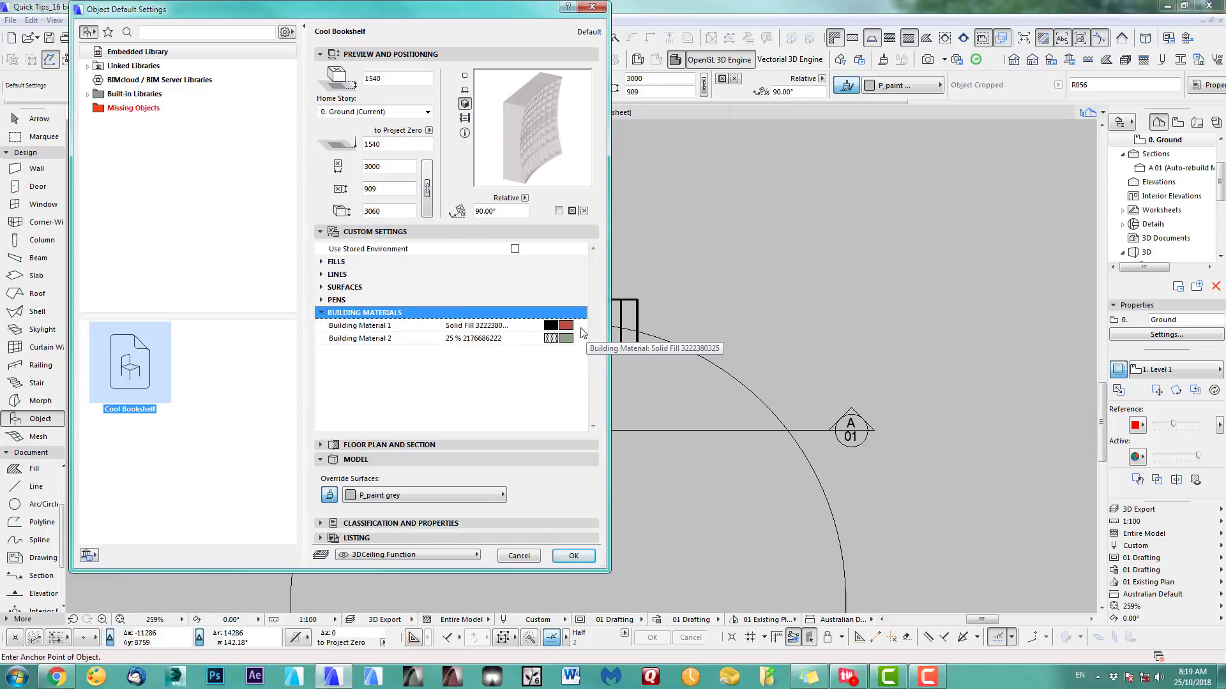
left_click(583, 325)
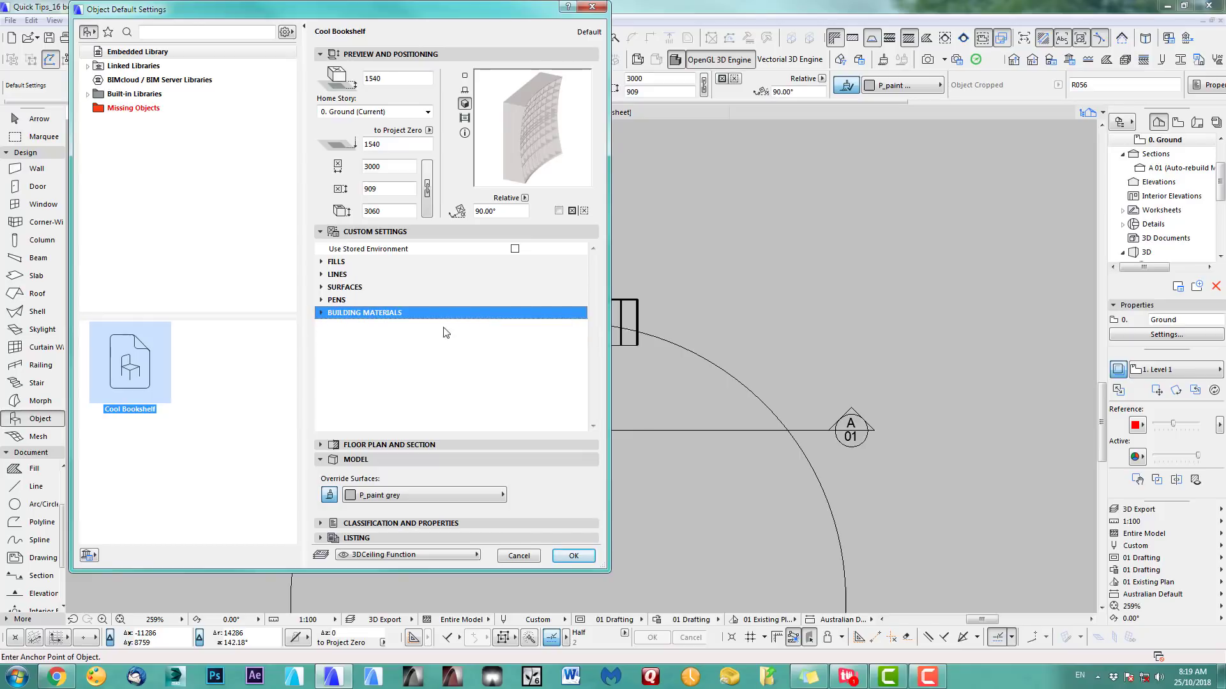
left_click(422, 495)
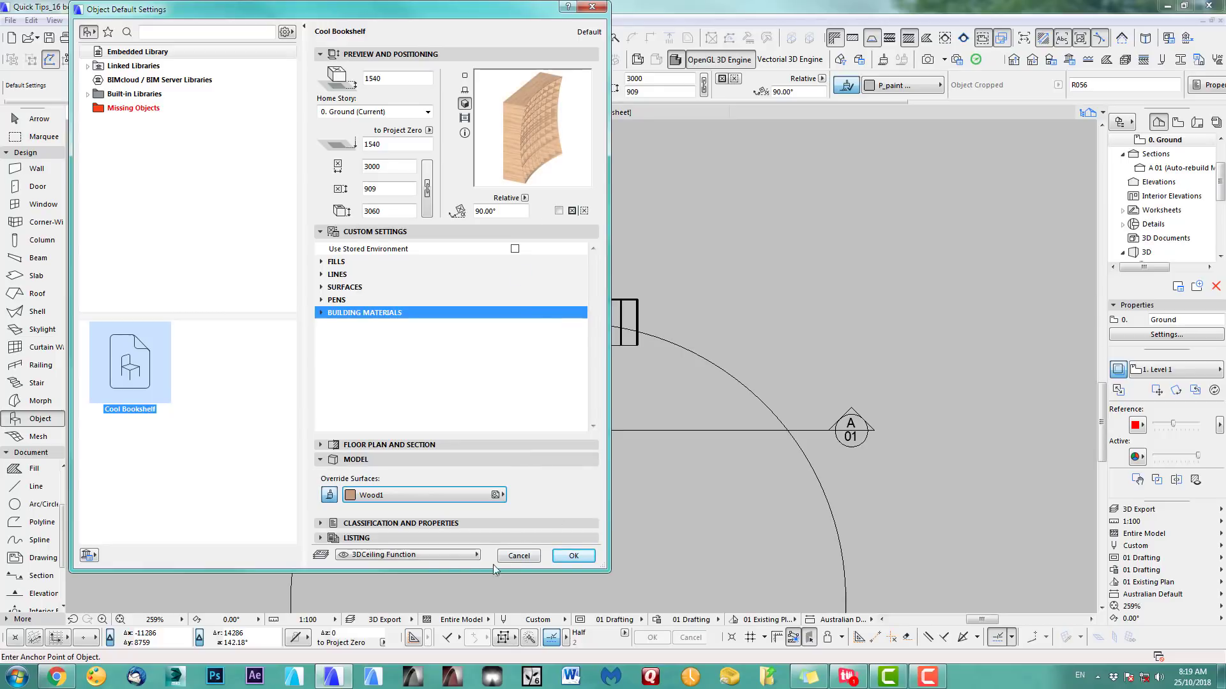
left_click(406, 554)
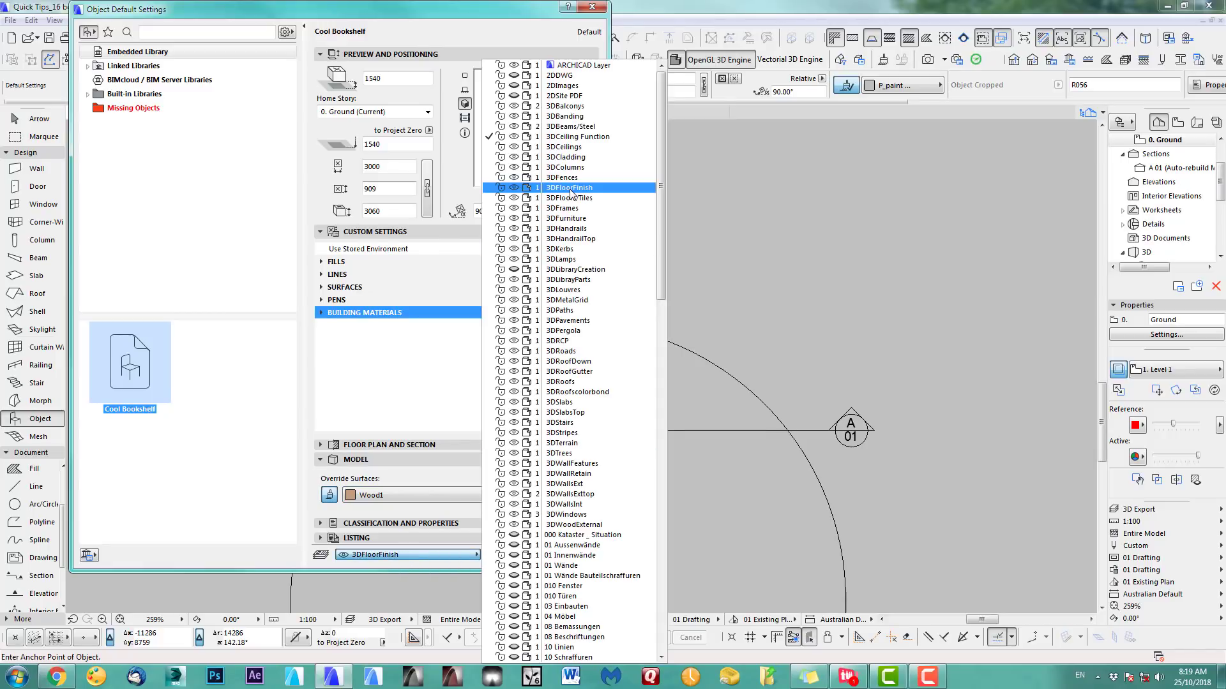
left_click(566, 218)
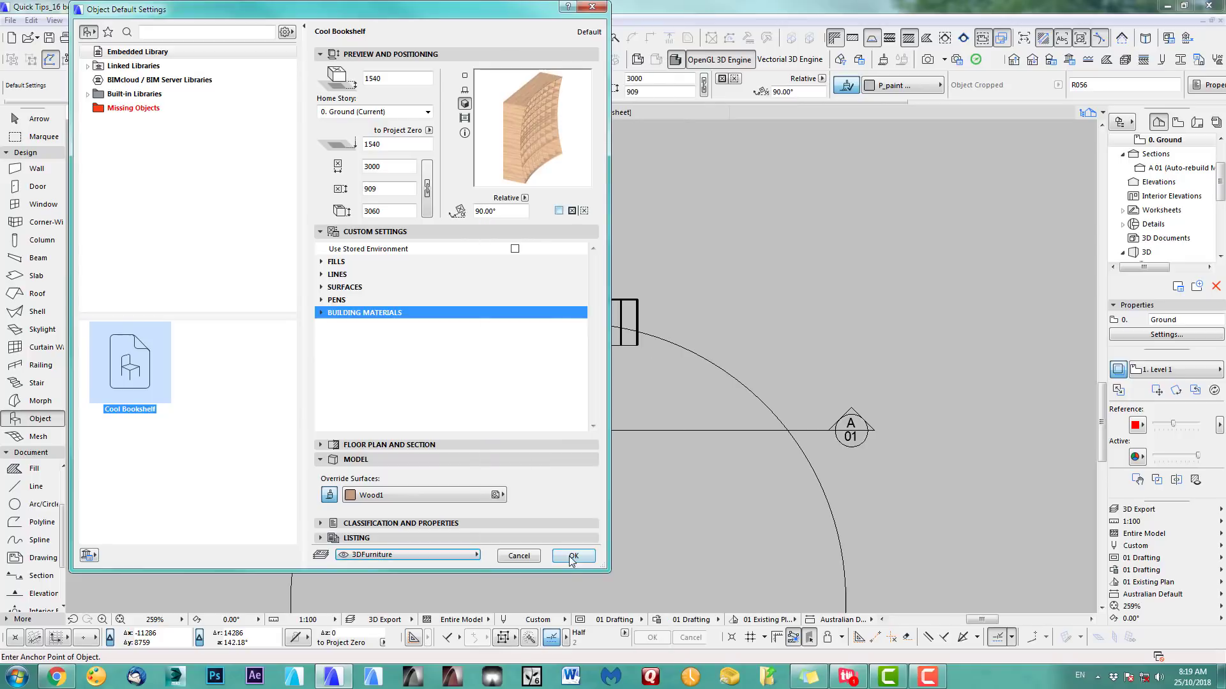
left_click(574, 555)
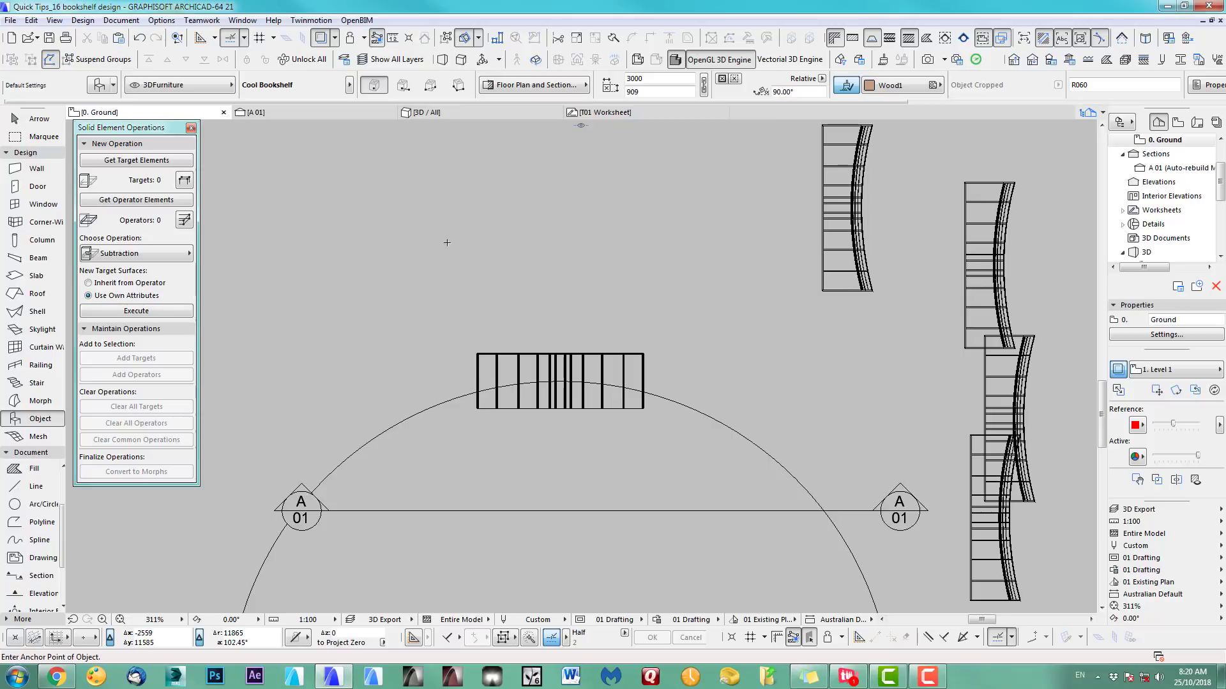
mouse_move(447, 242)
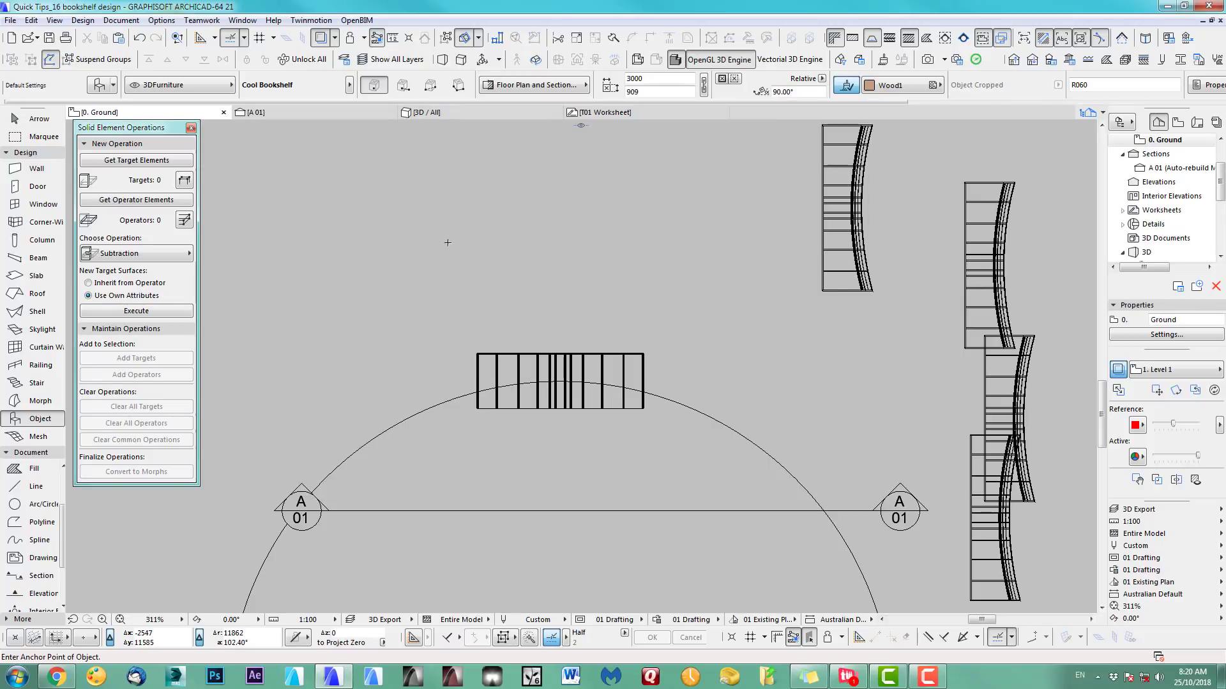